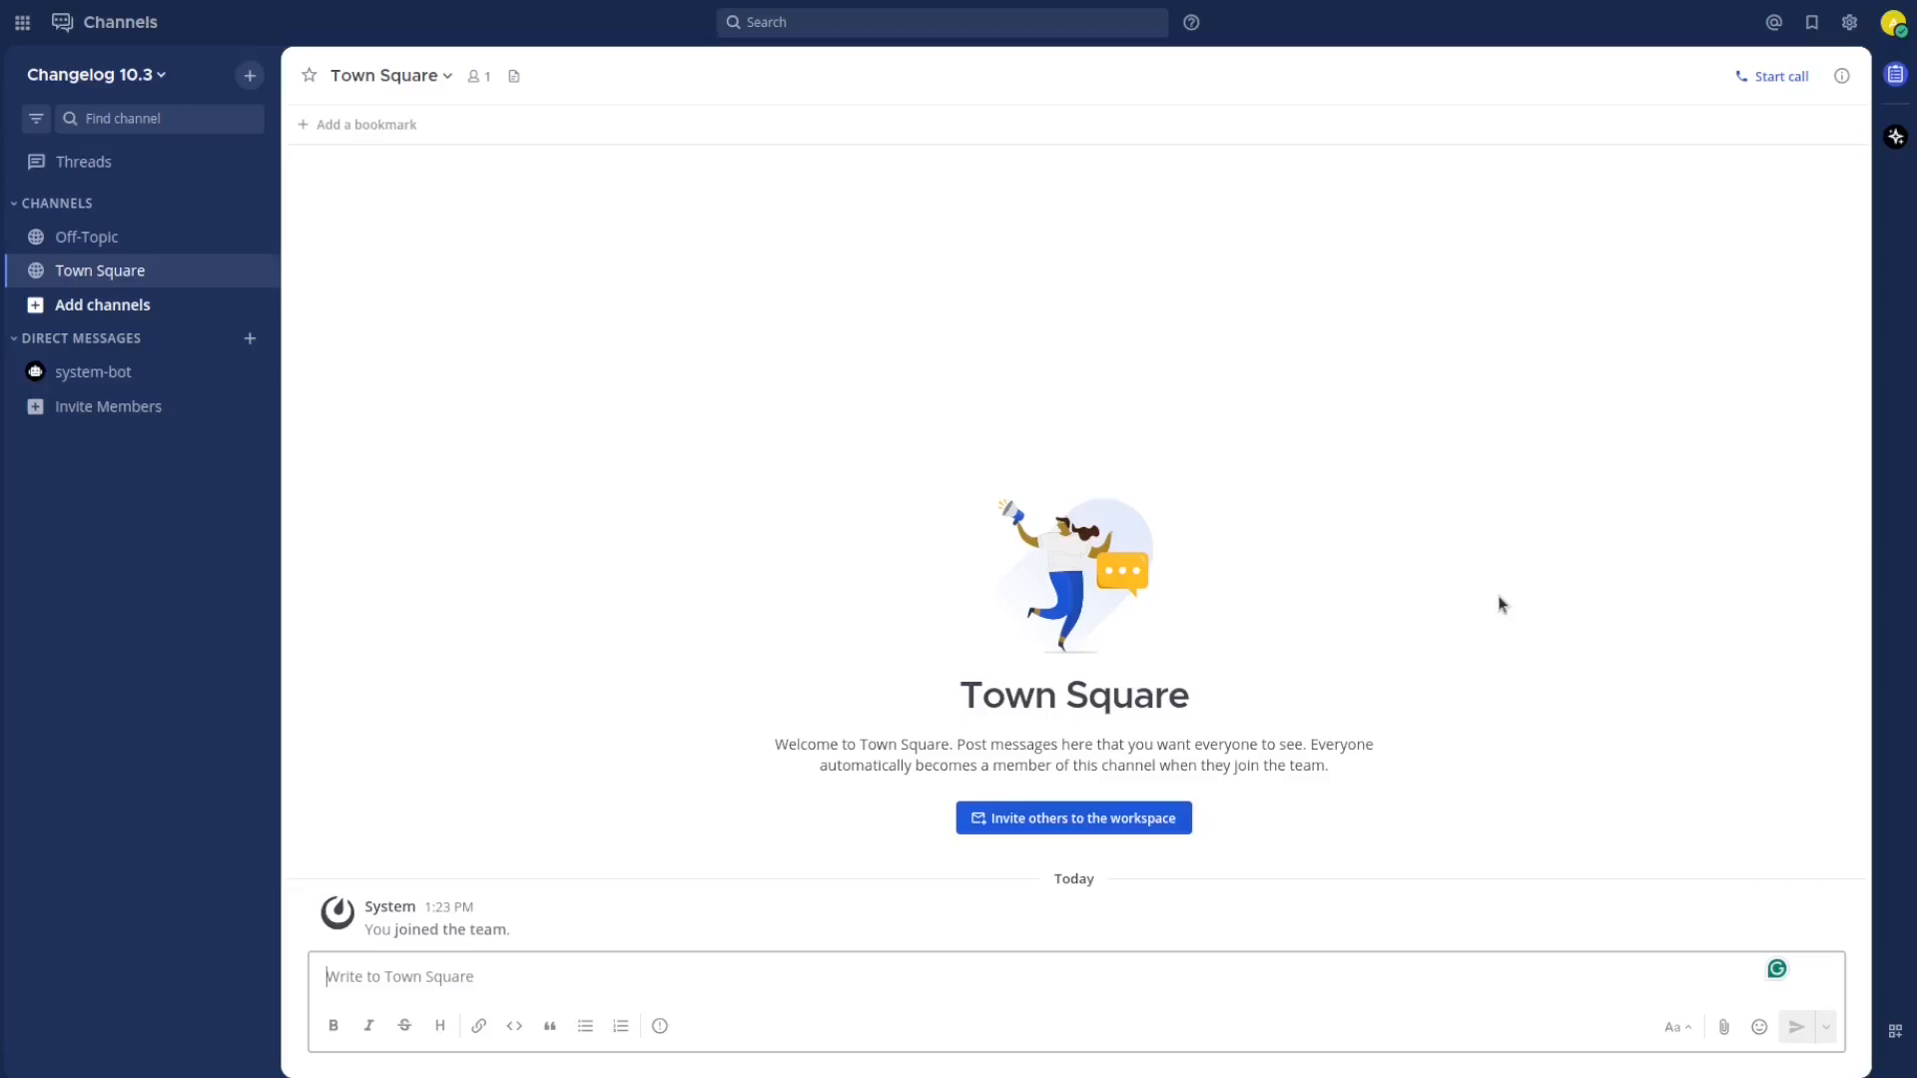
mouse_move(1308, 810)
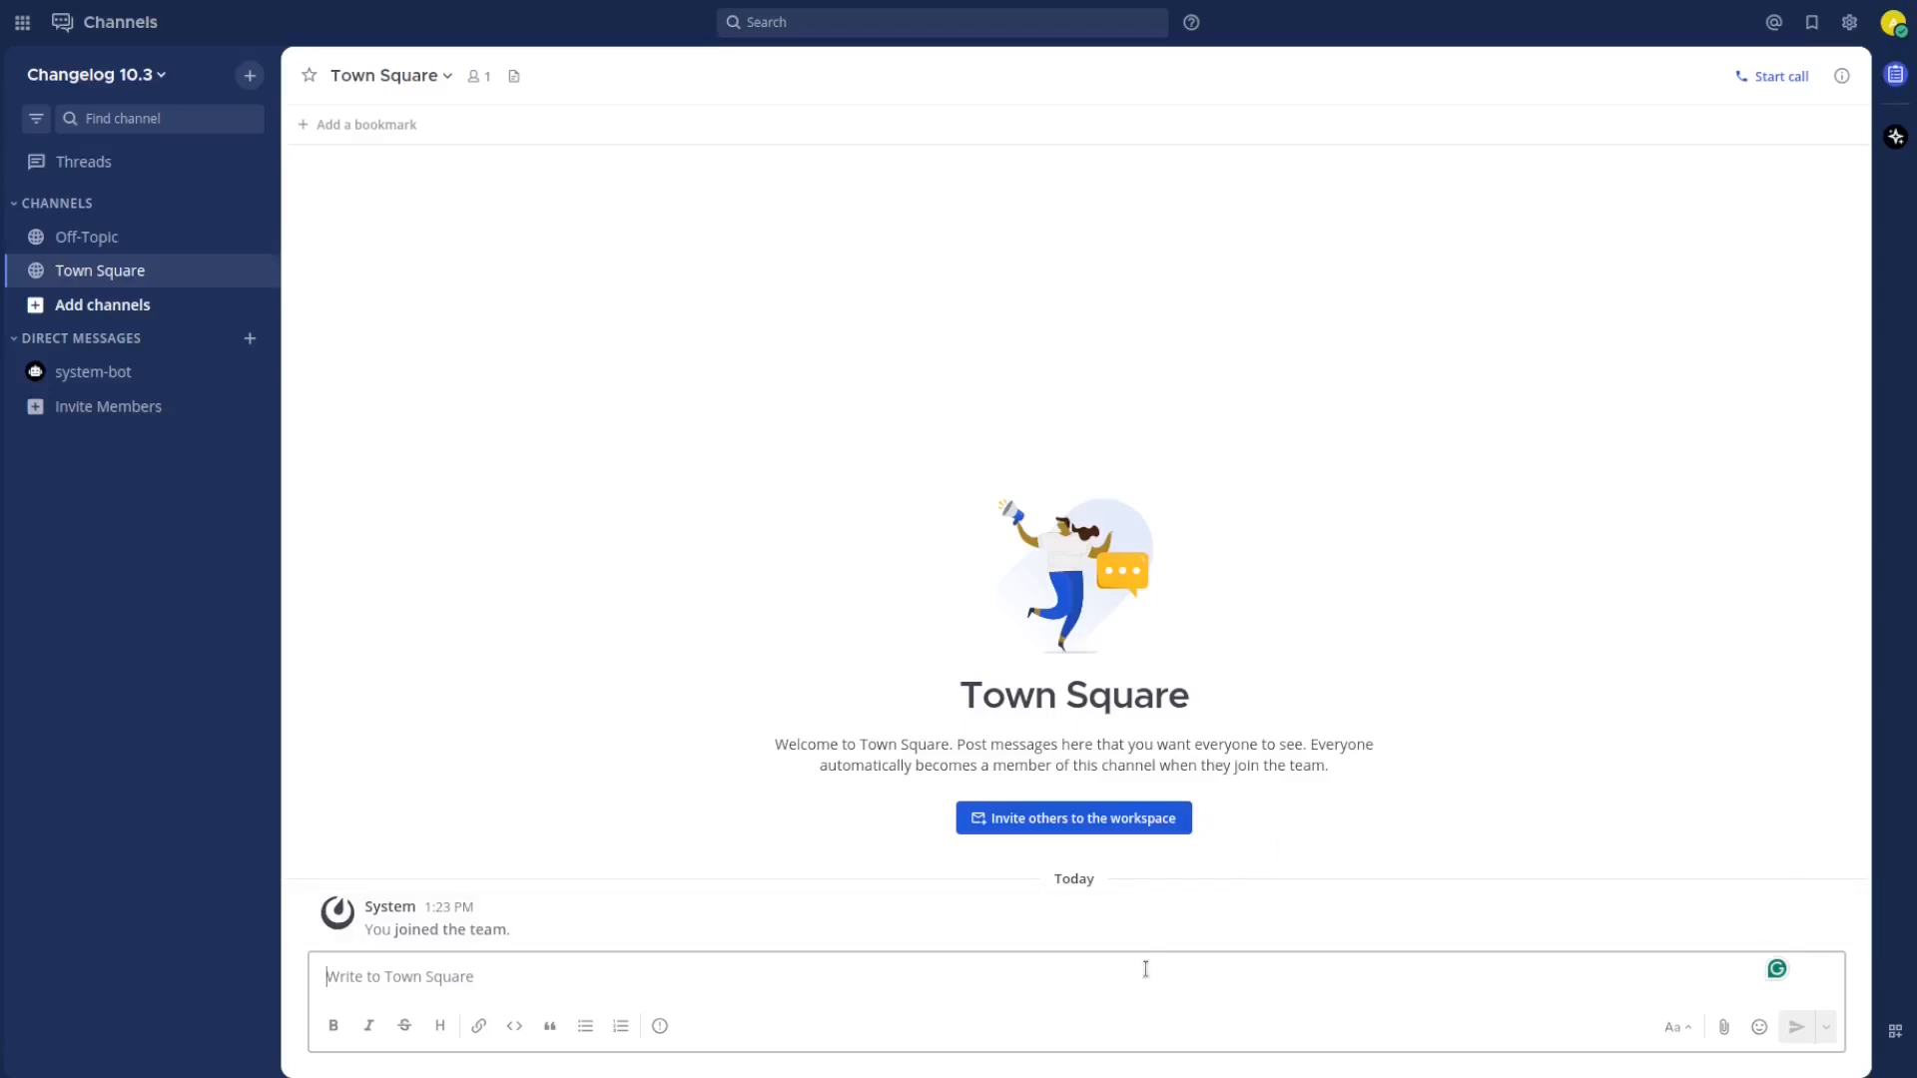
Type "I can schedule a message" into the Town Square message box
text(I can schedule)
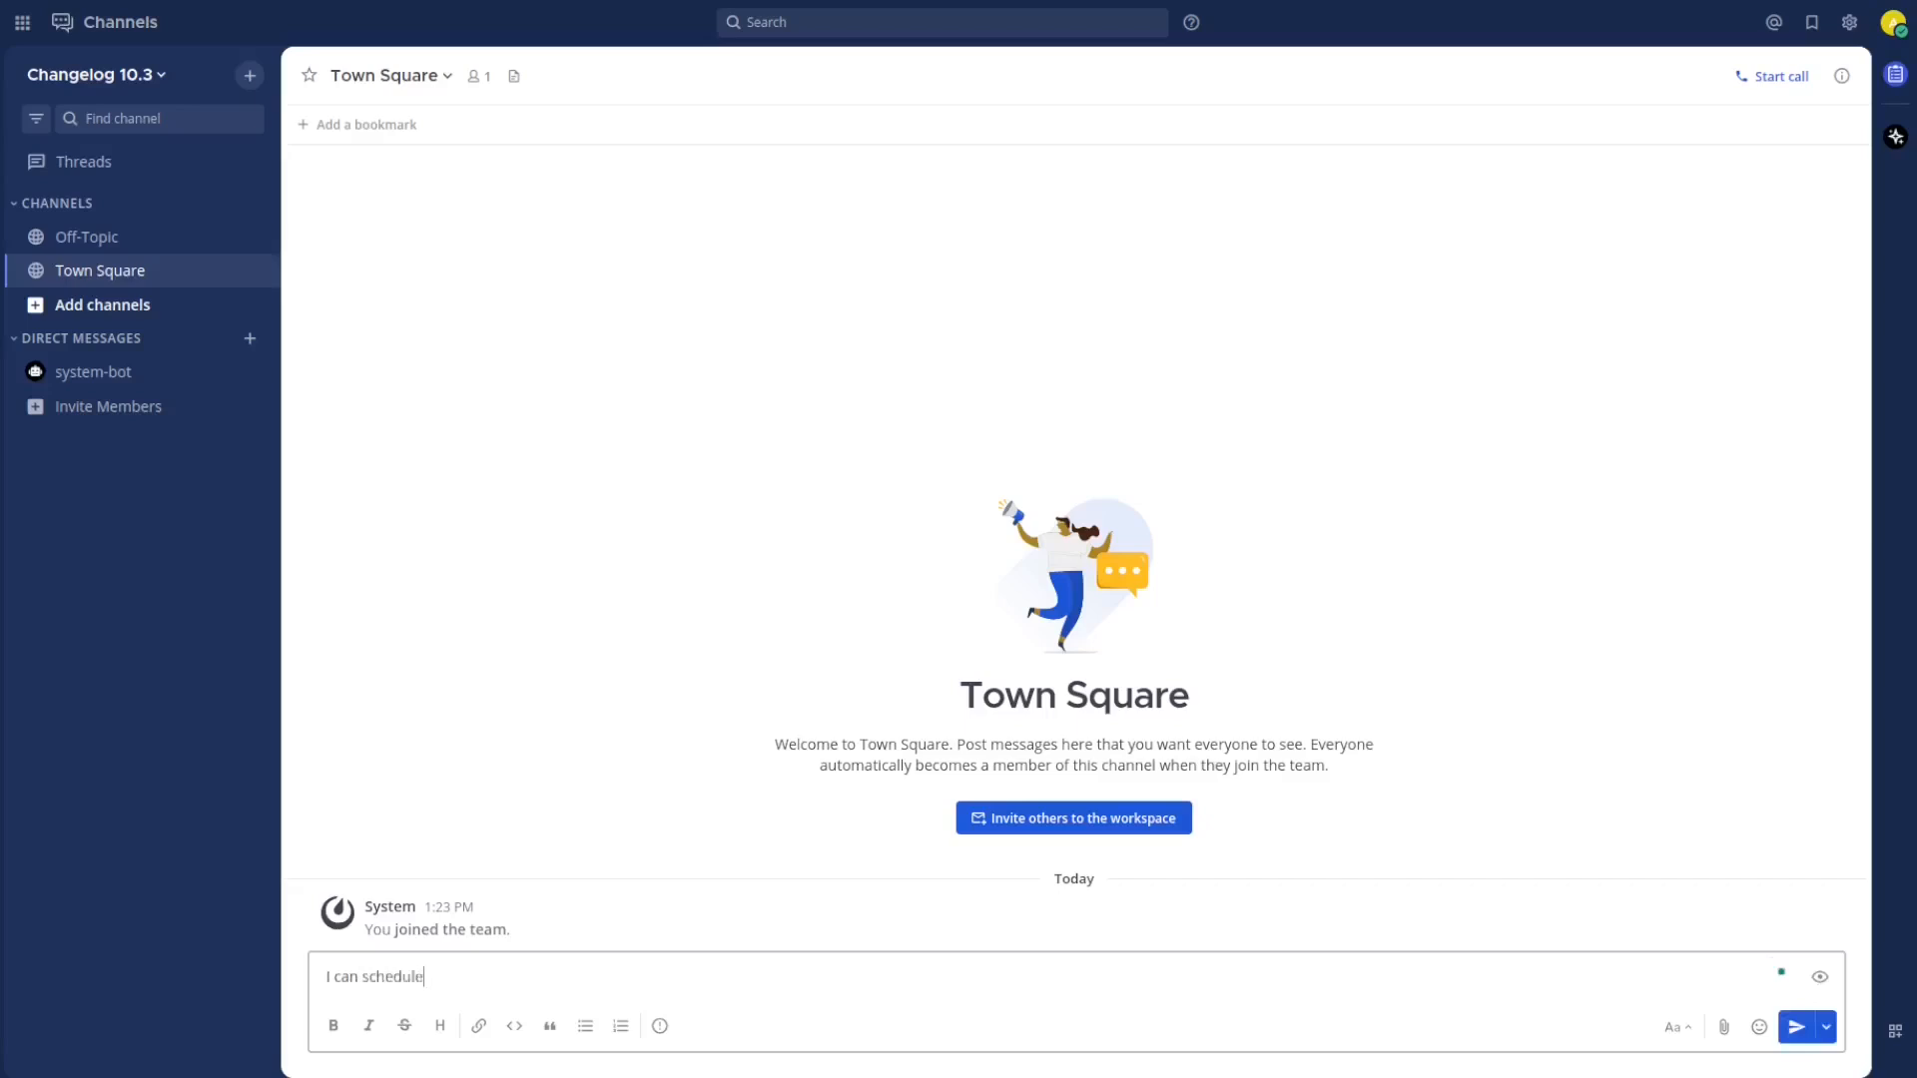
text(a message)
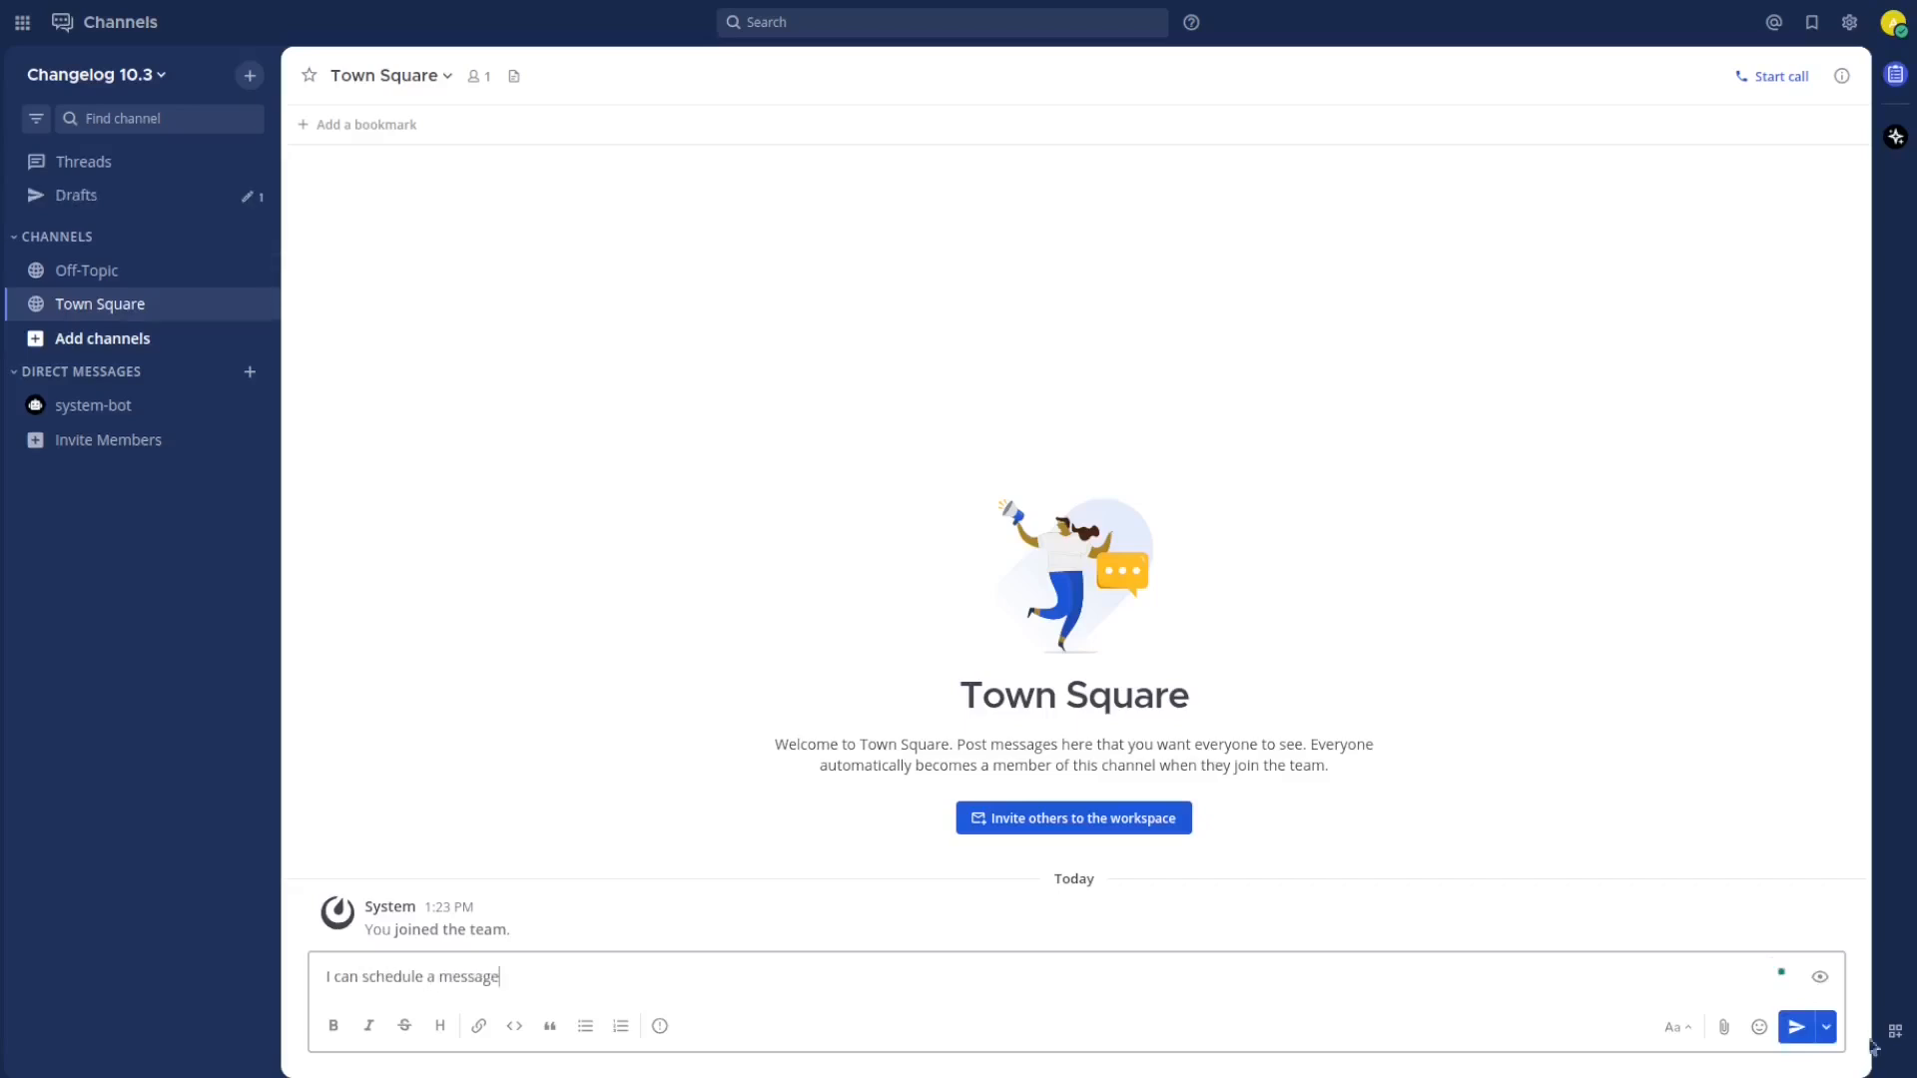
Schedule the draft with a custom time of tomorrow at 1:30 AM
click(1827, 1027)
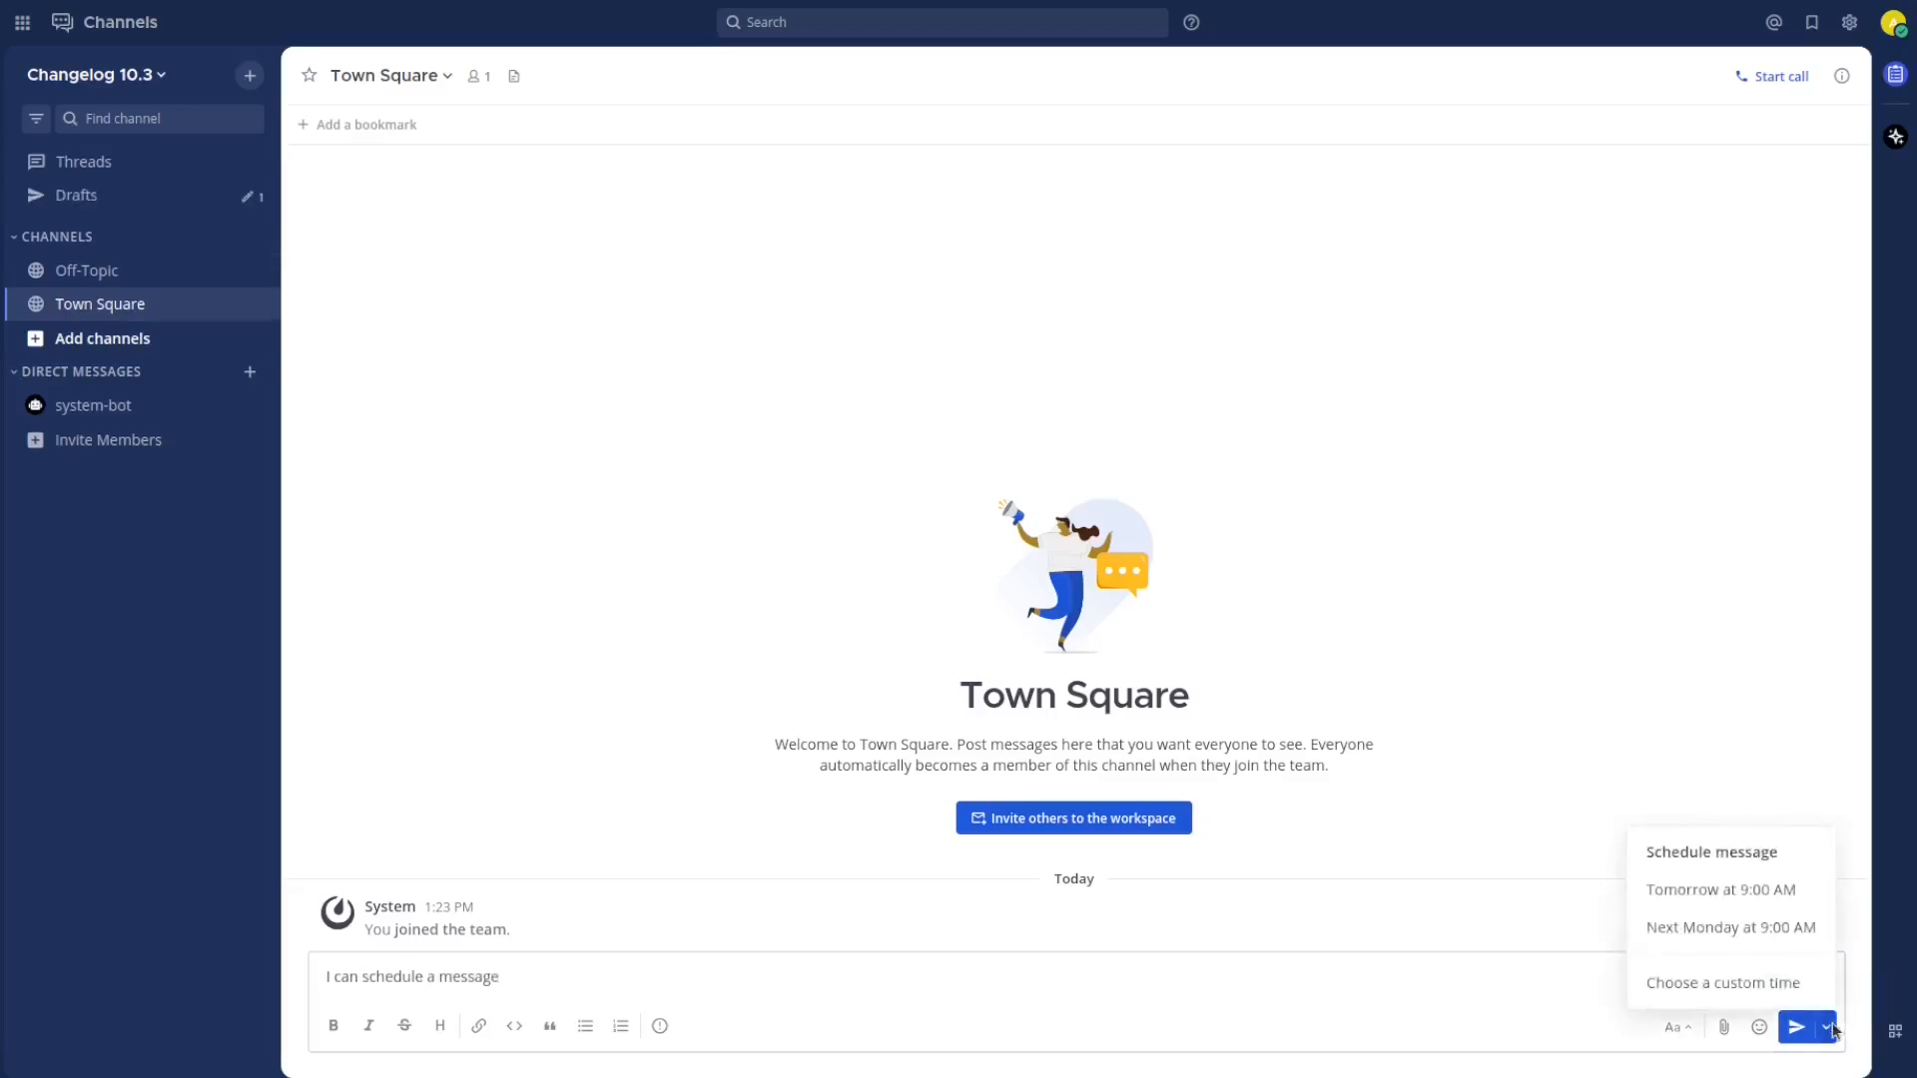
mouse_move(1730, 926)
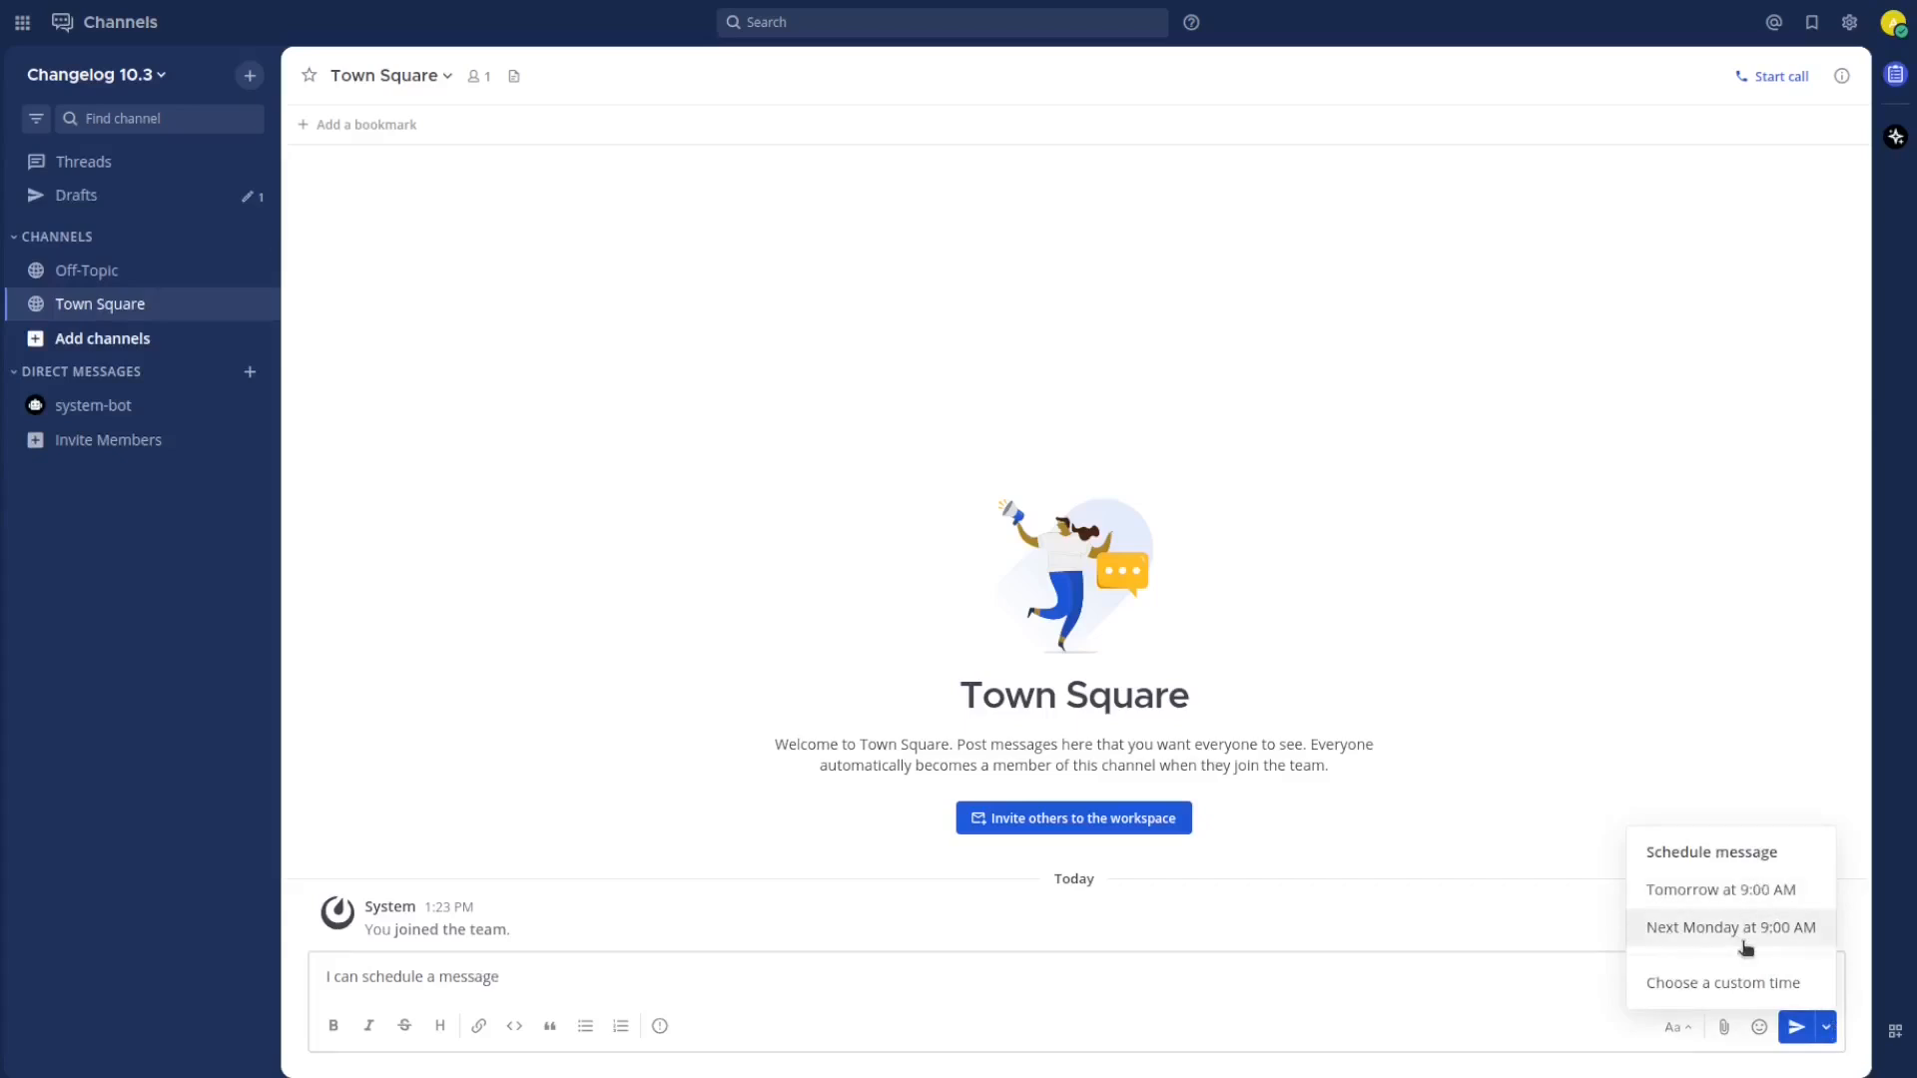
mouse_move(1780, 950)
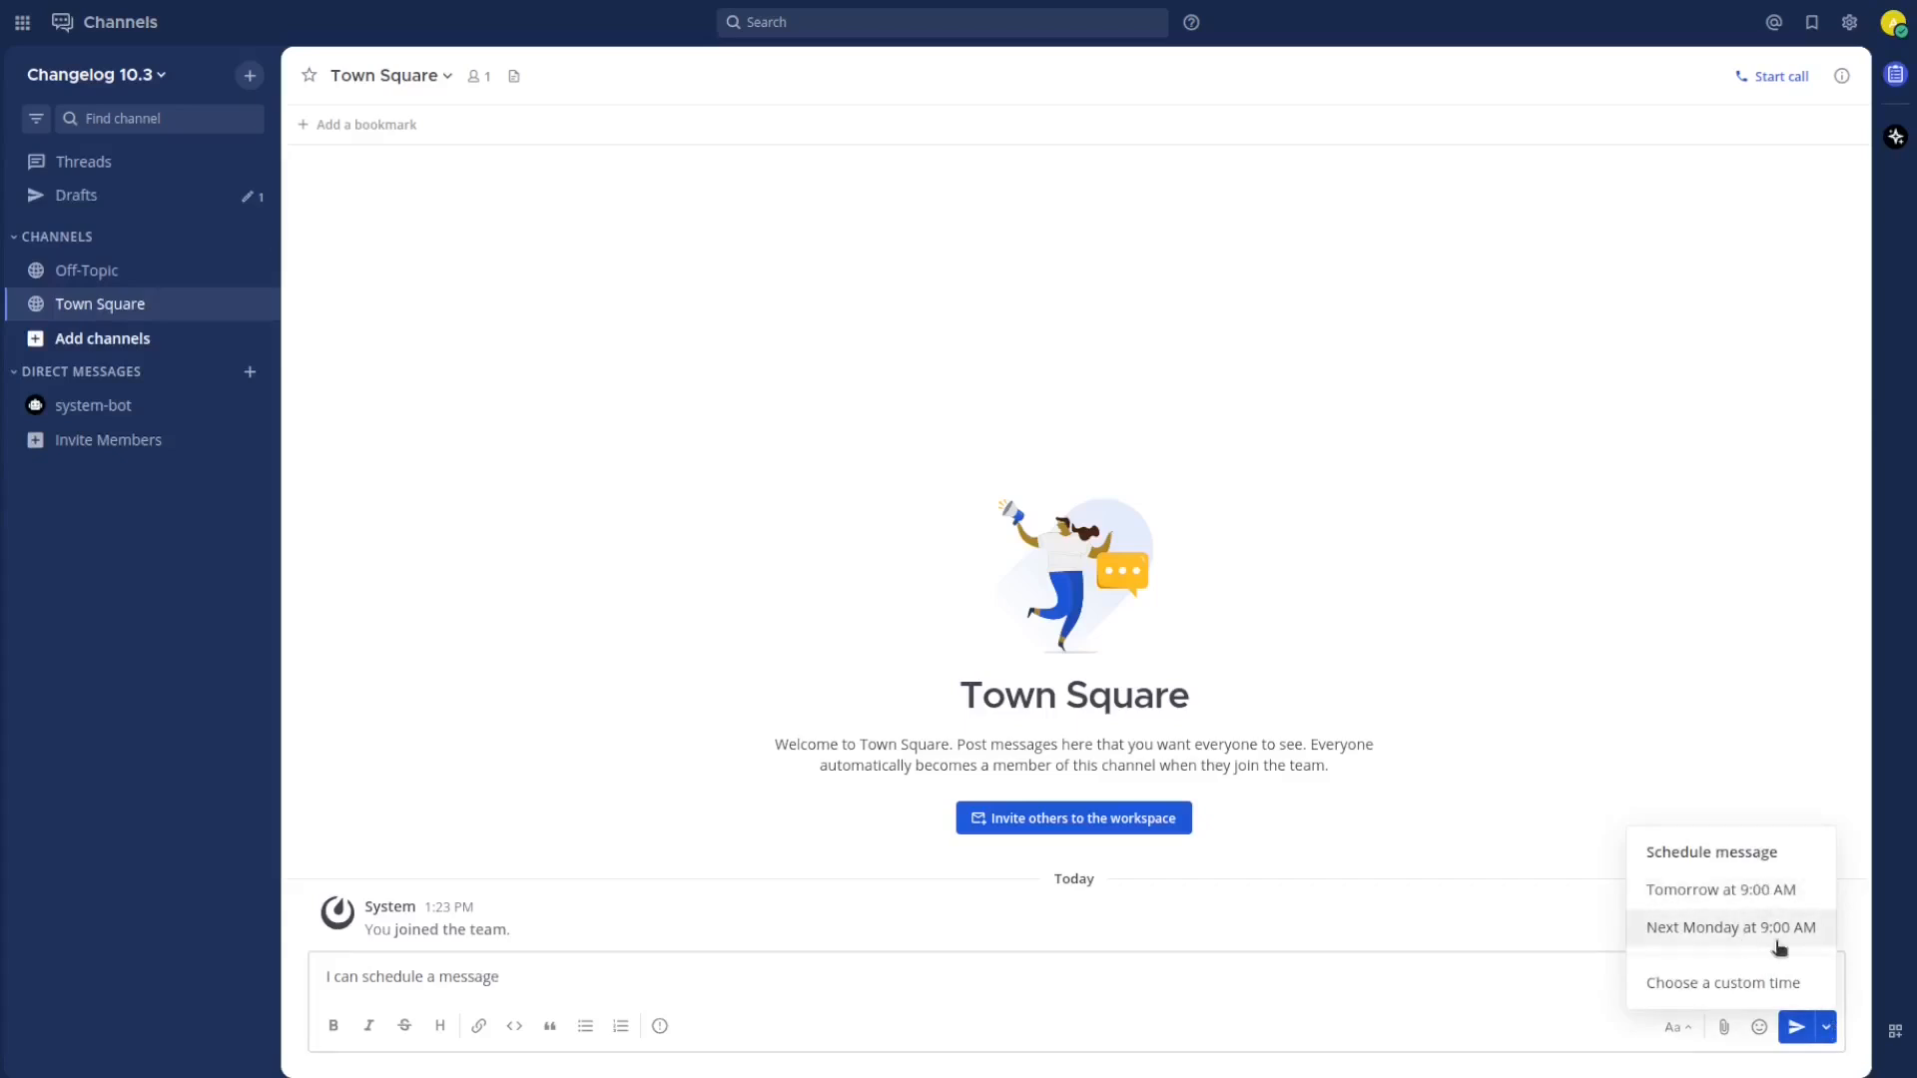
click(1724, 982)
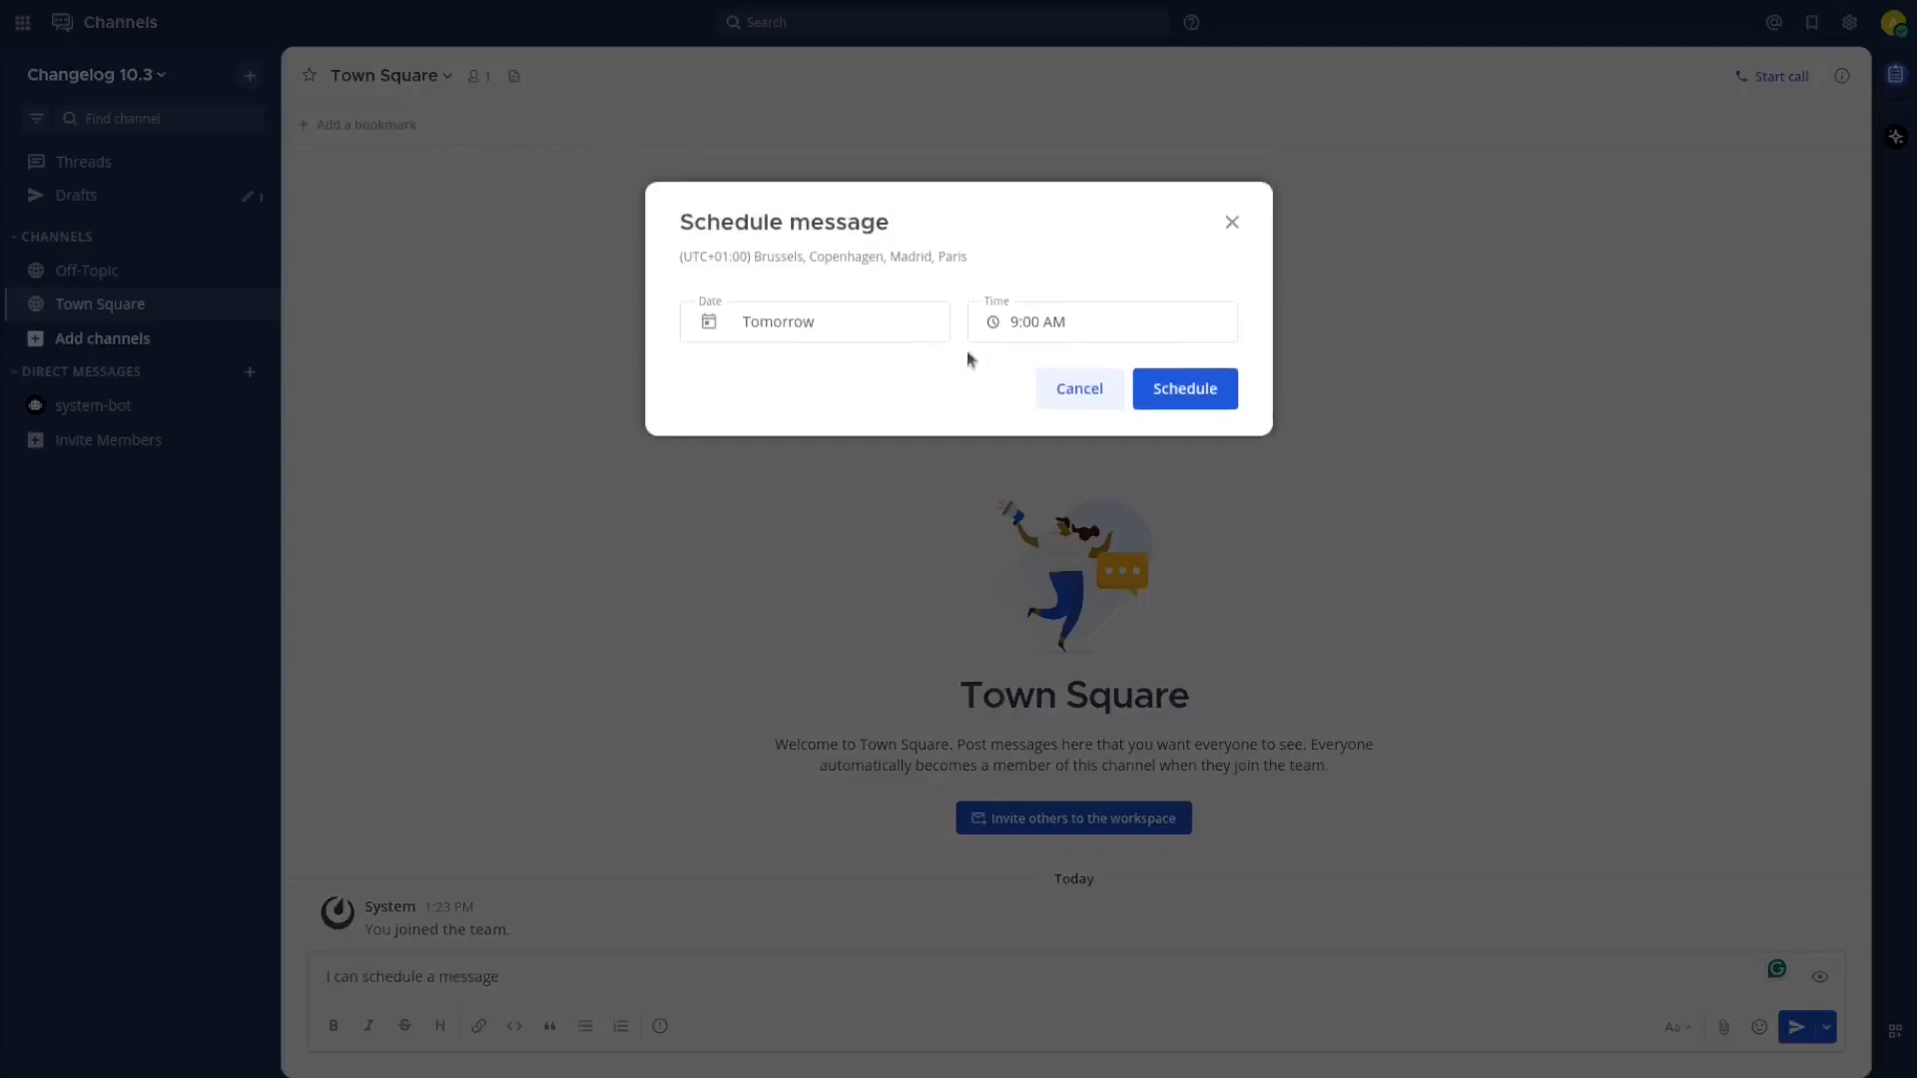
click(1100, 321)
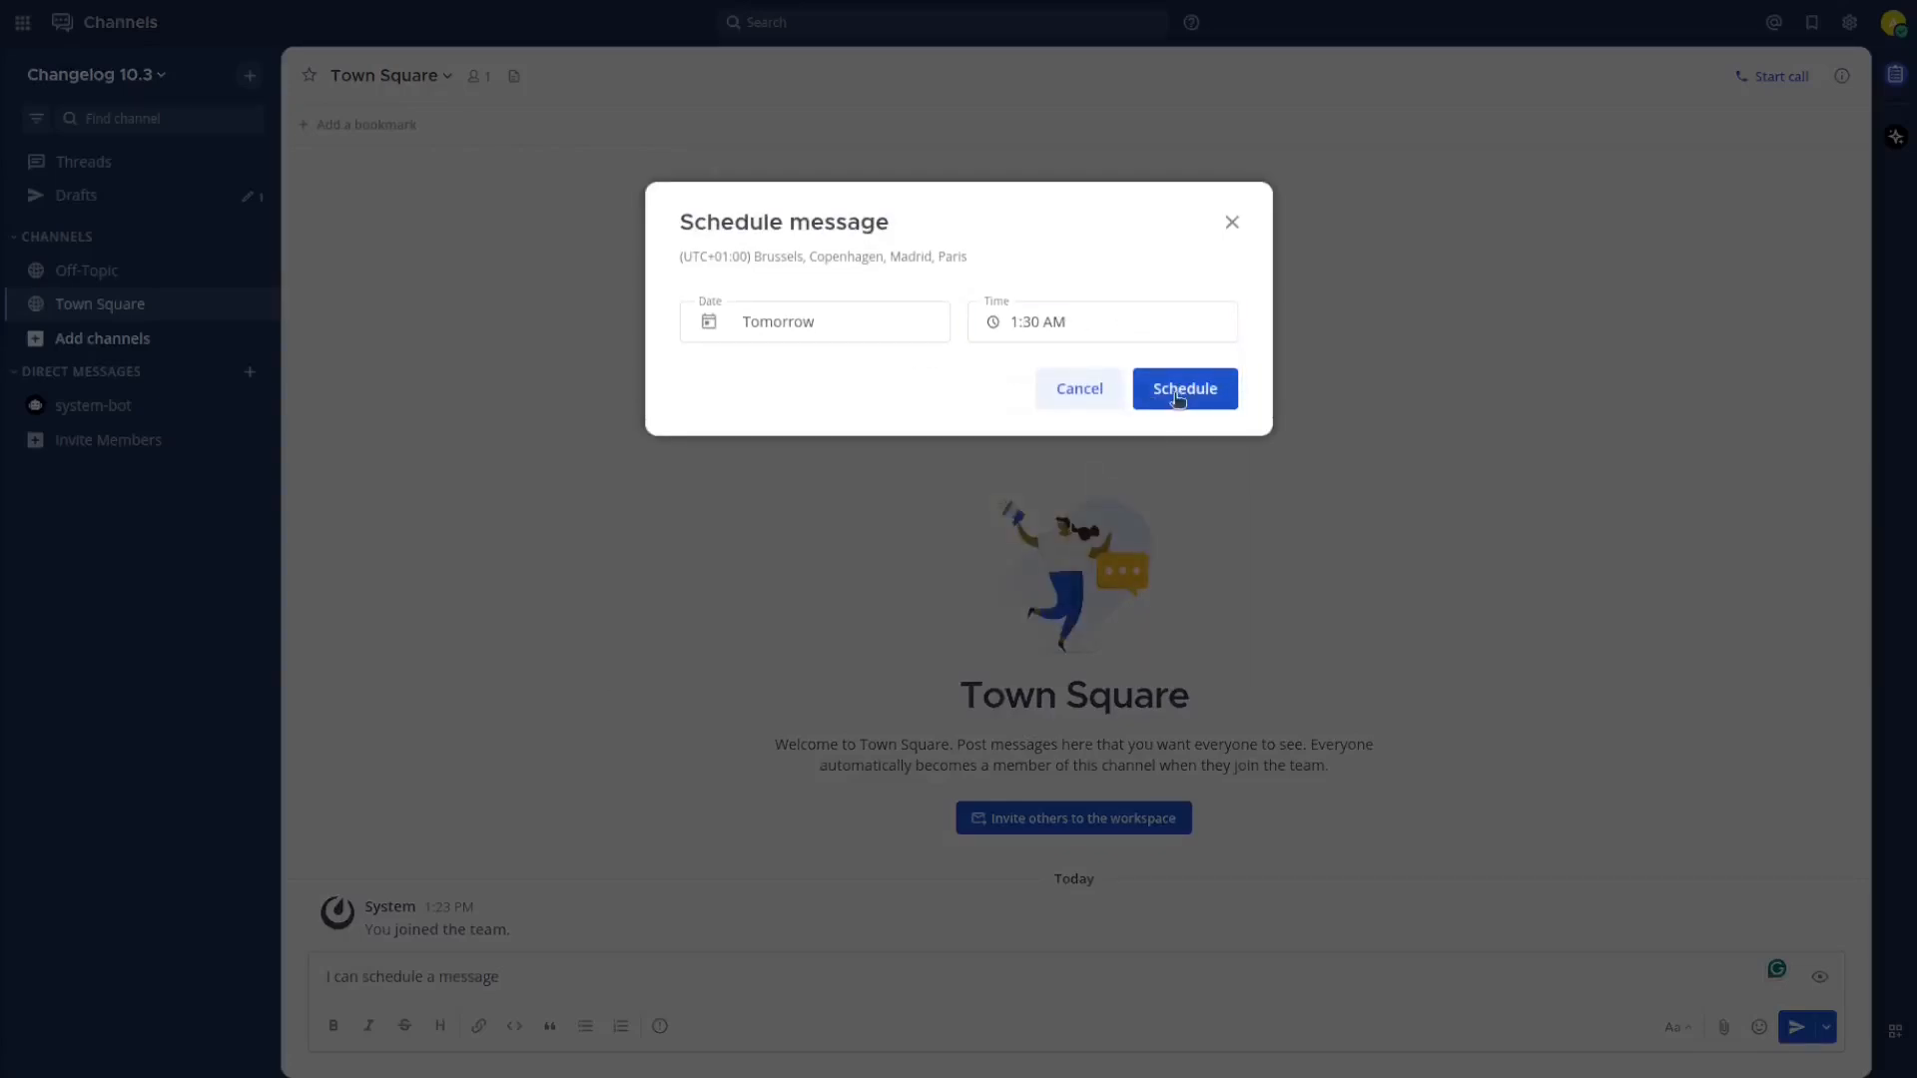
click(1182, 388)
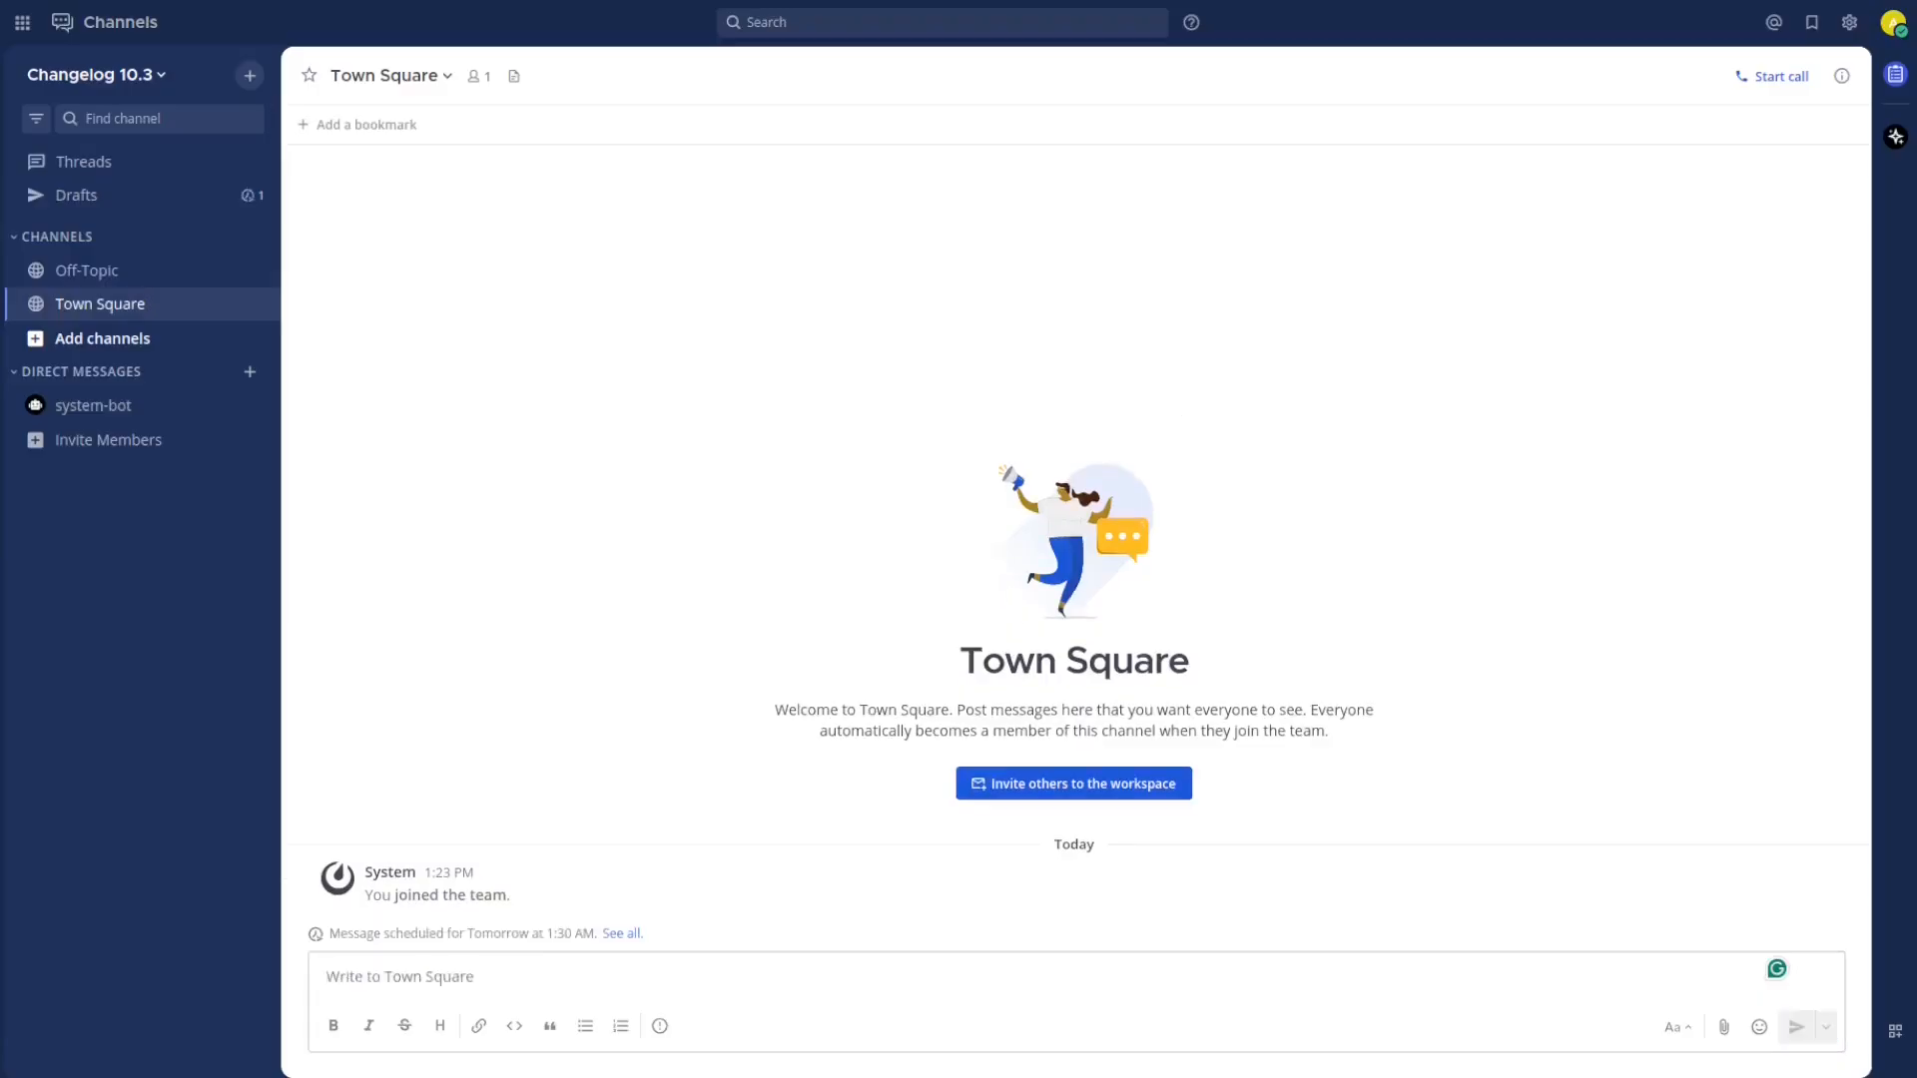
mouse_move(291, 947)
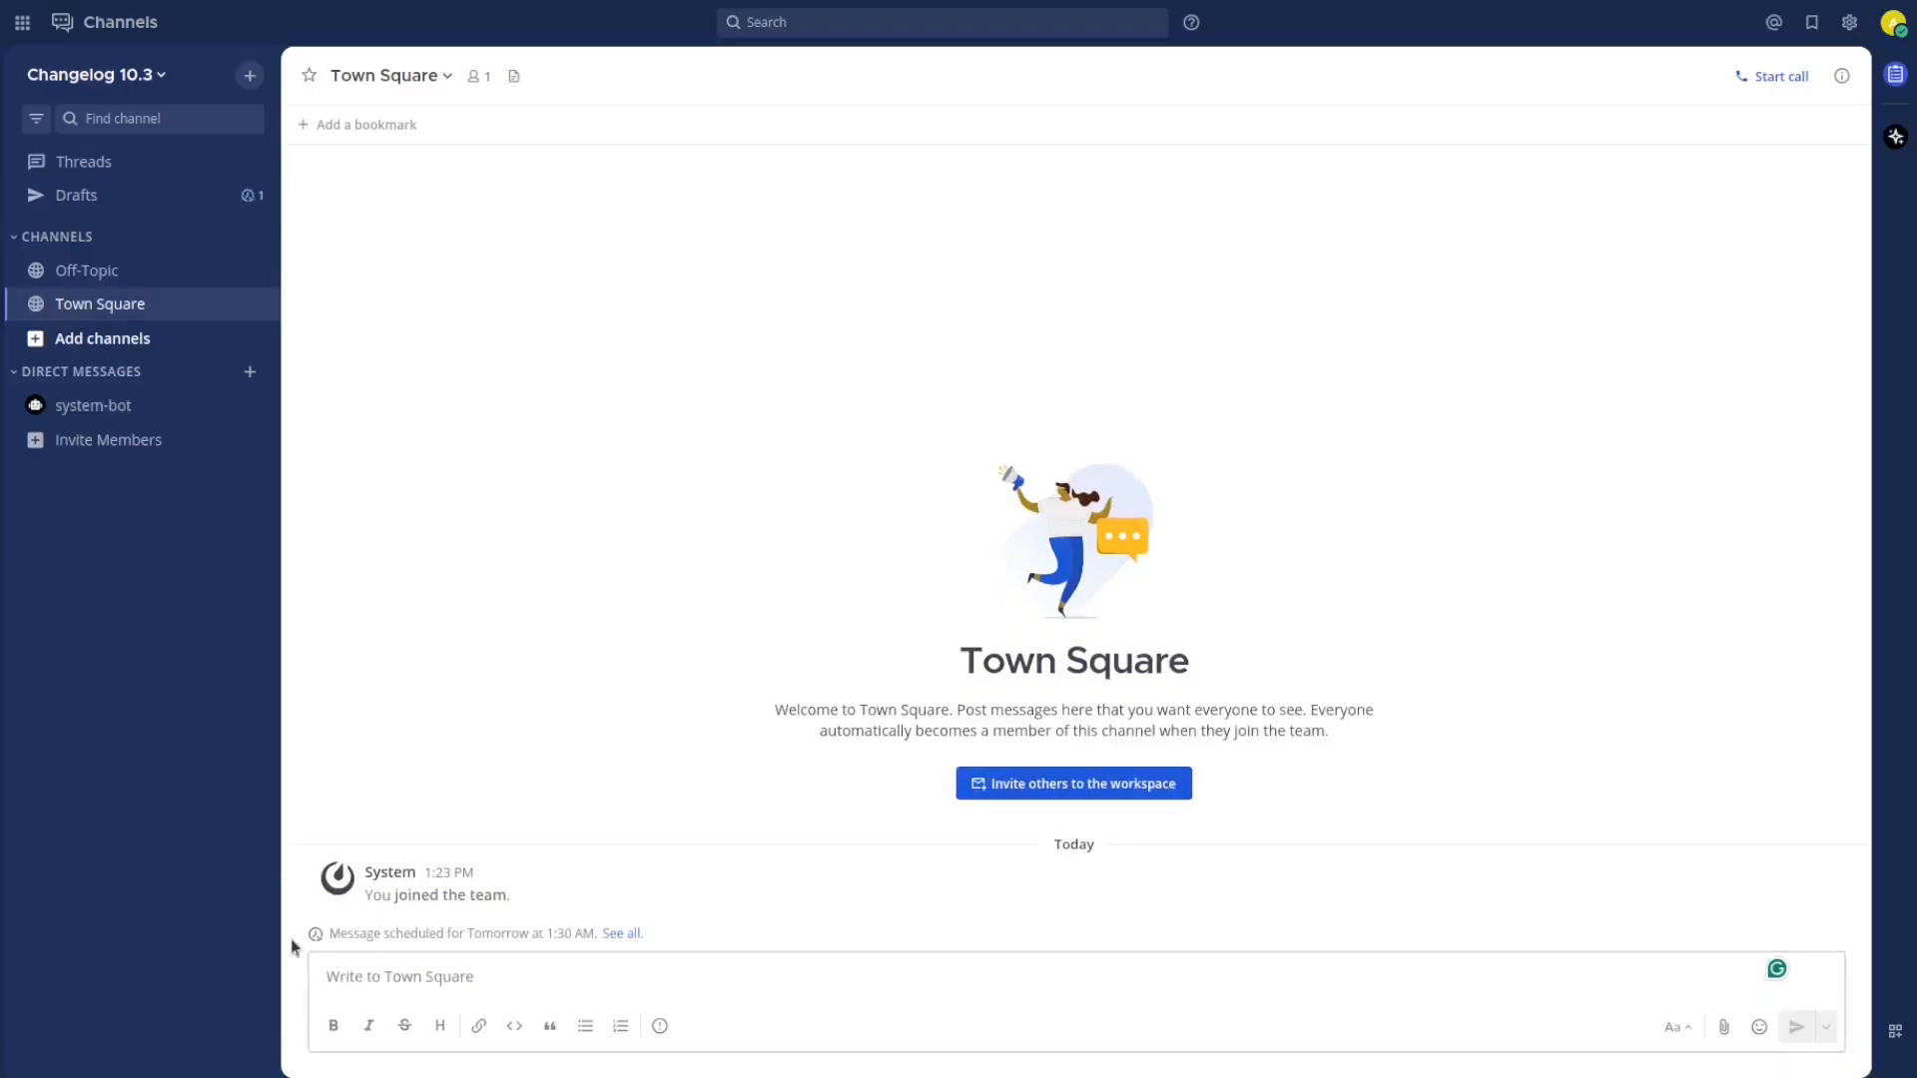
mouse_move(76, 195)
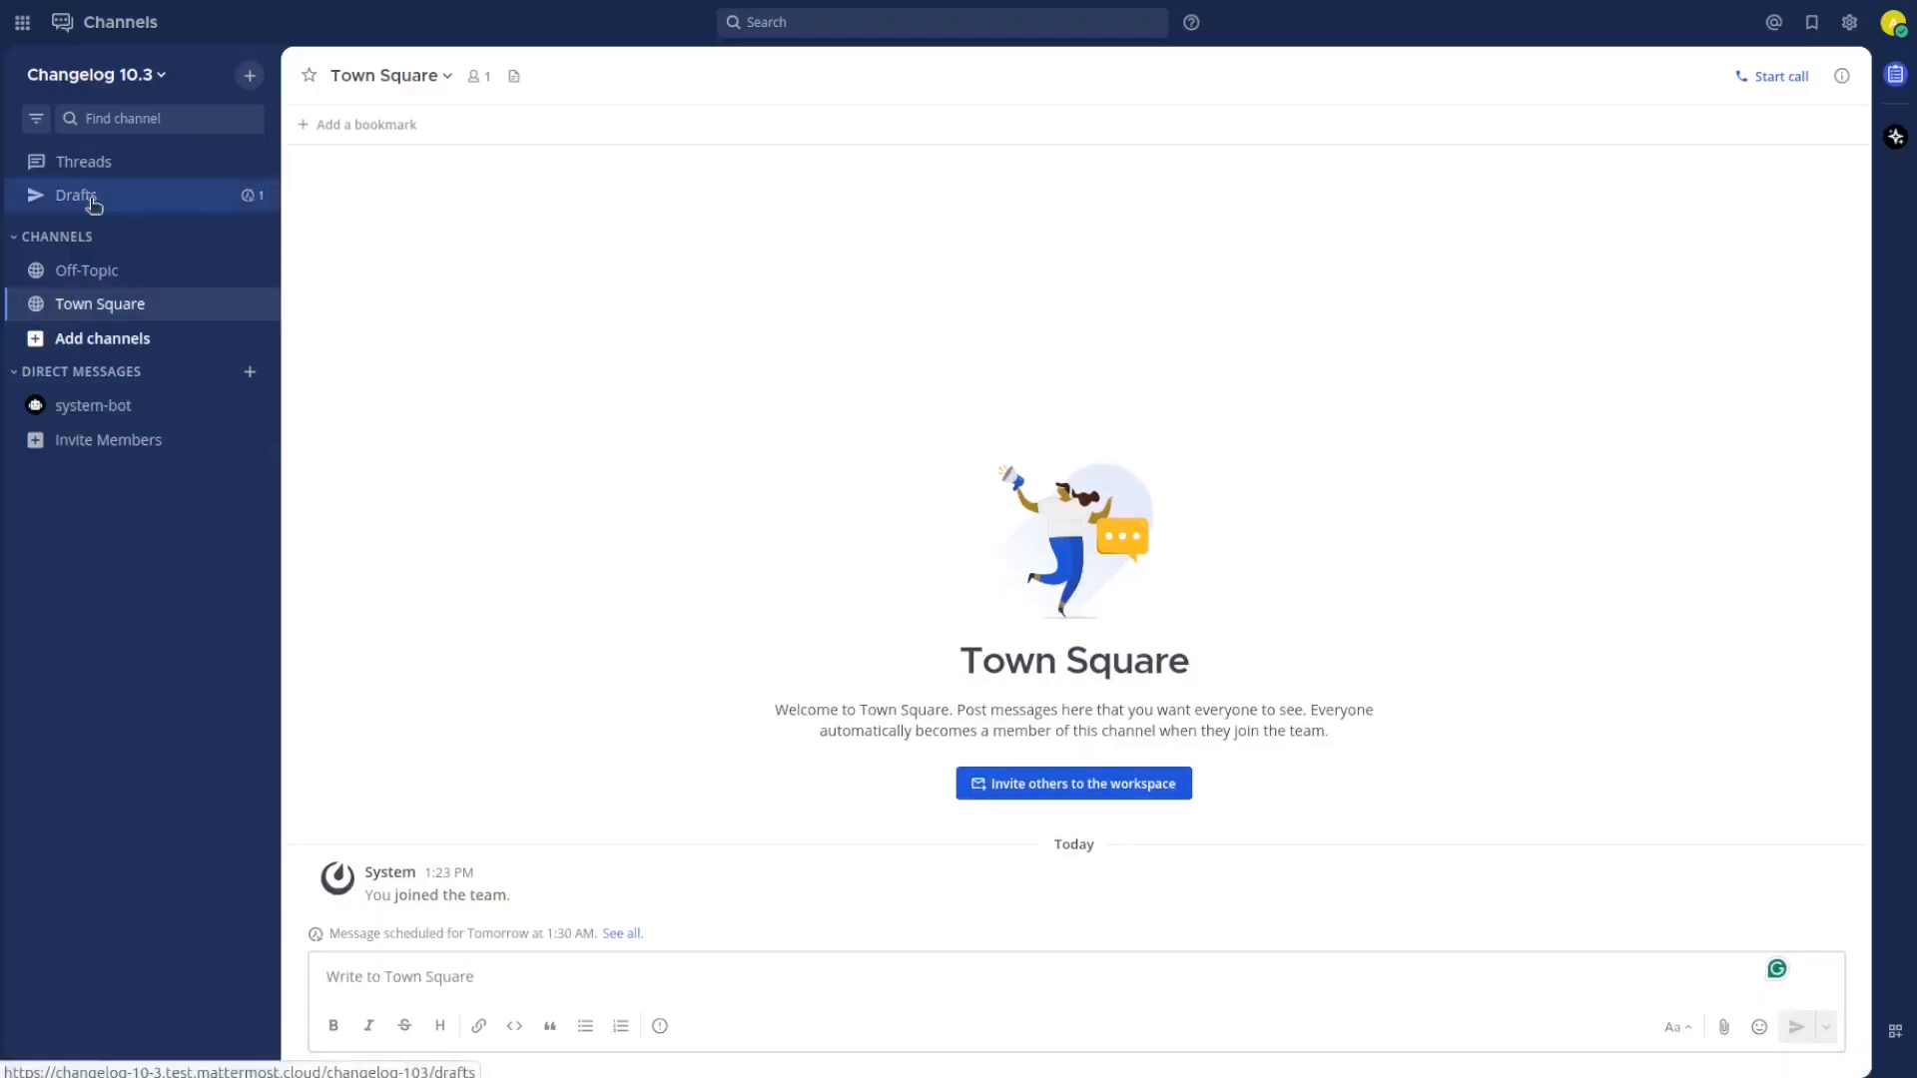
click(76, 195)
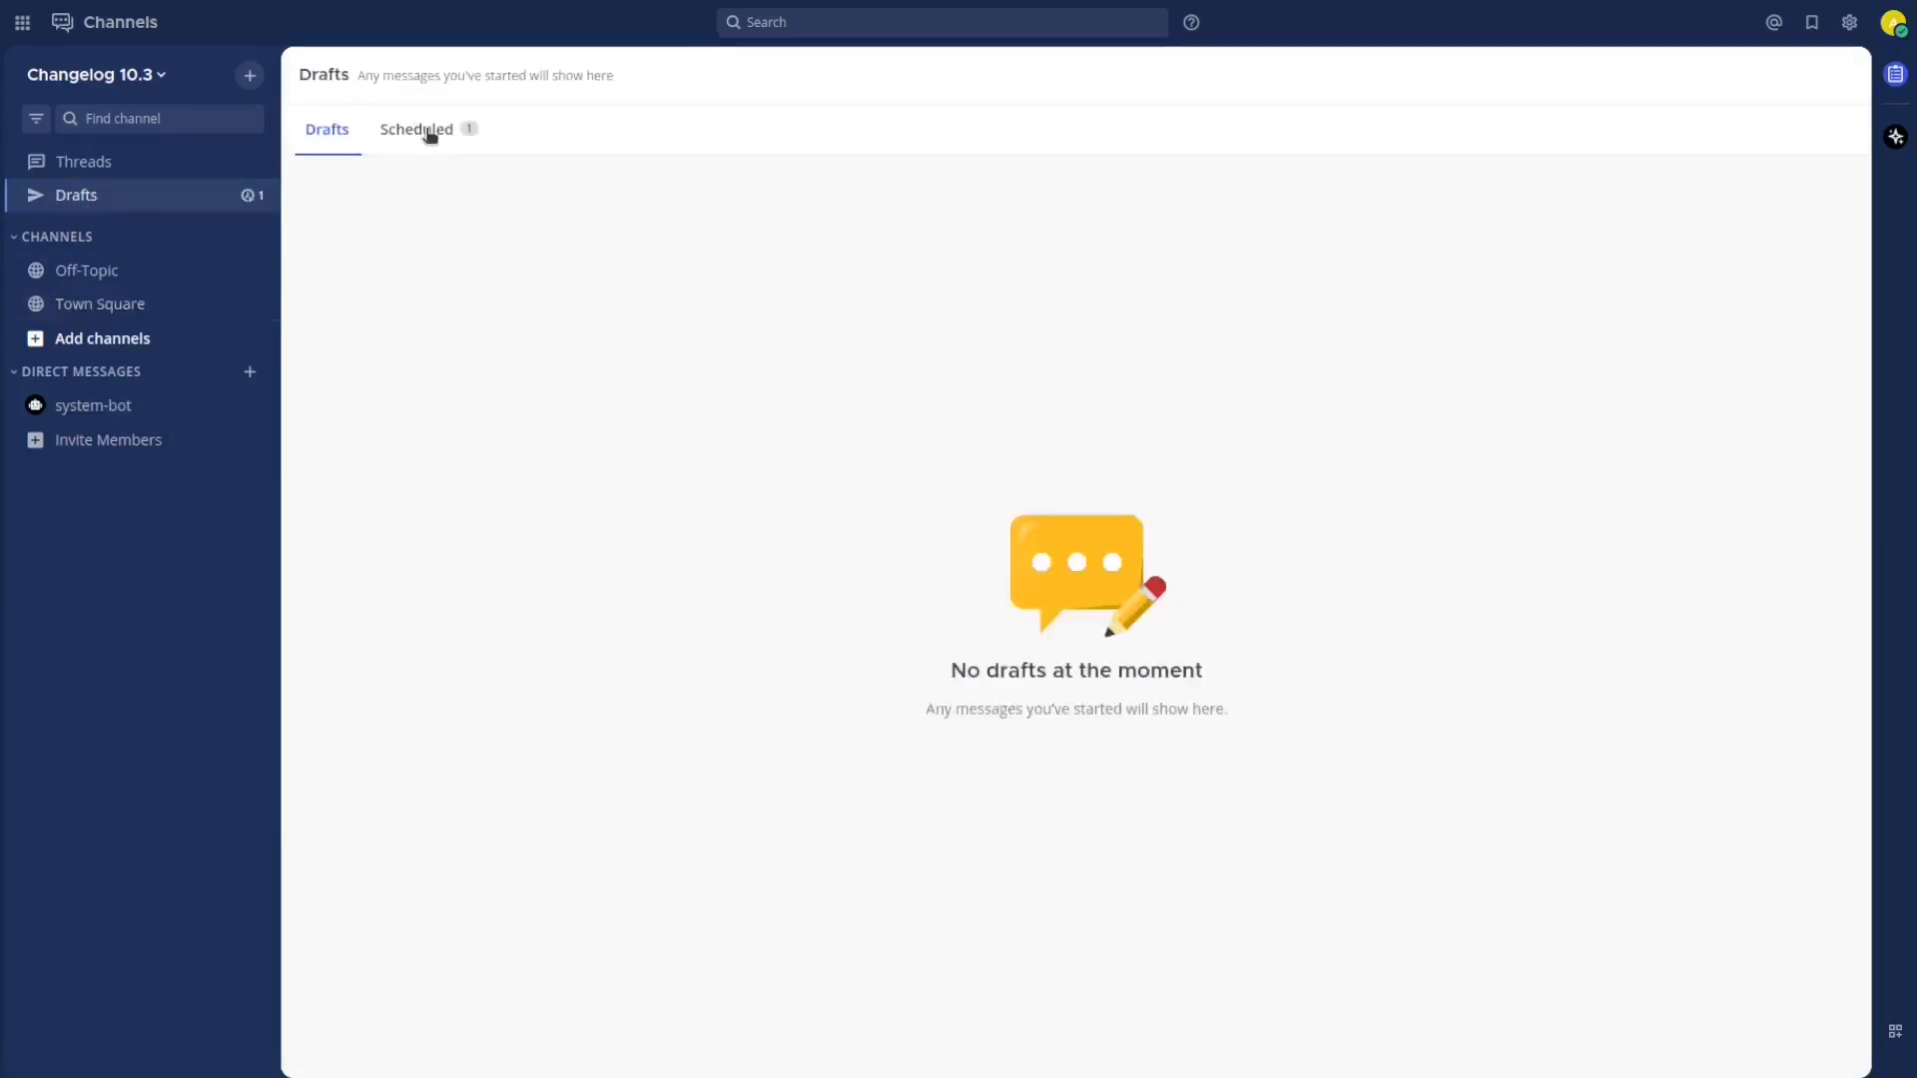
click(417, 130)
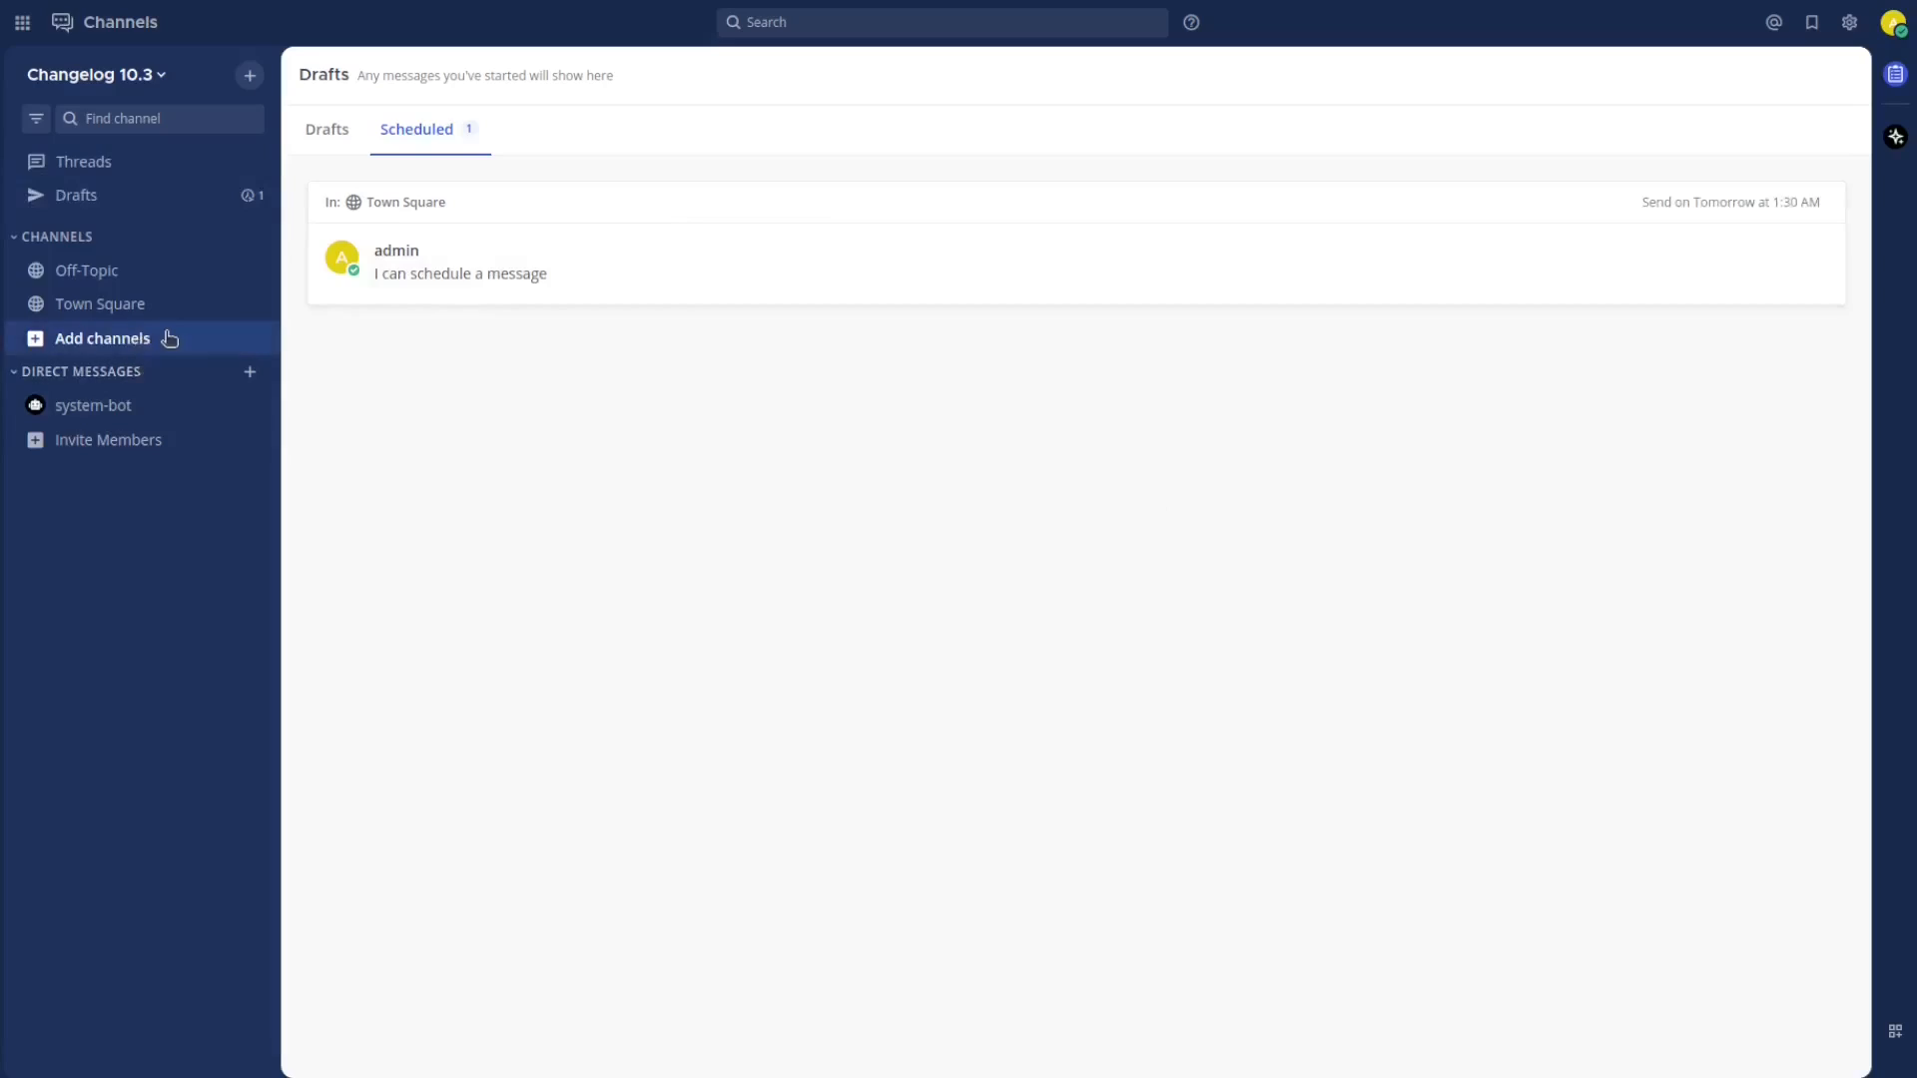
click(100, 303)
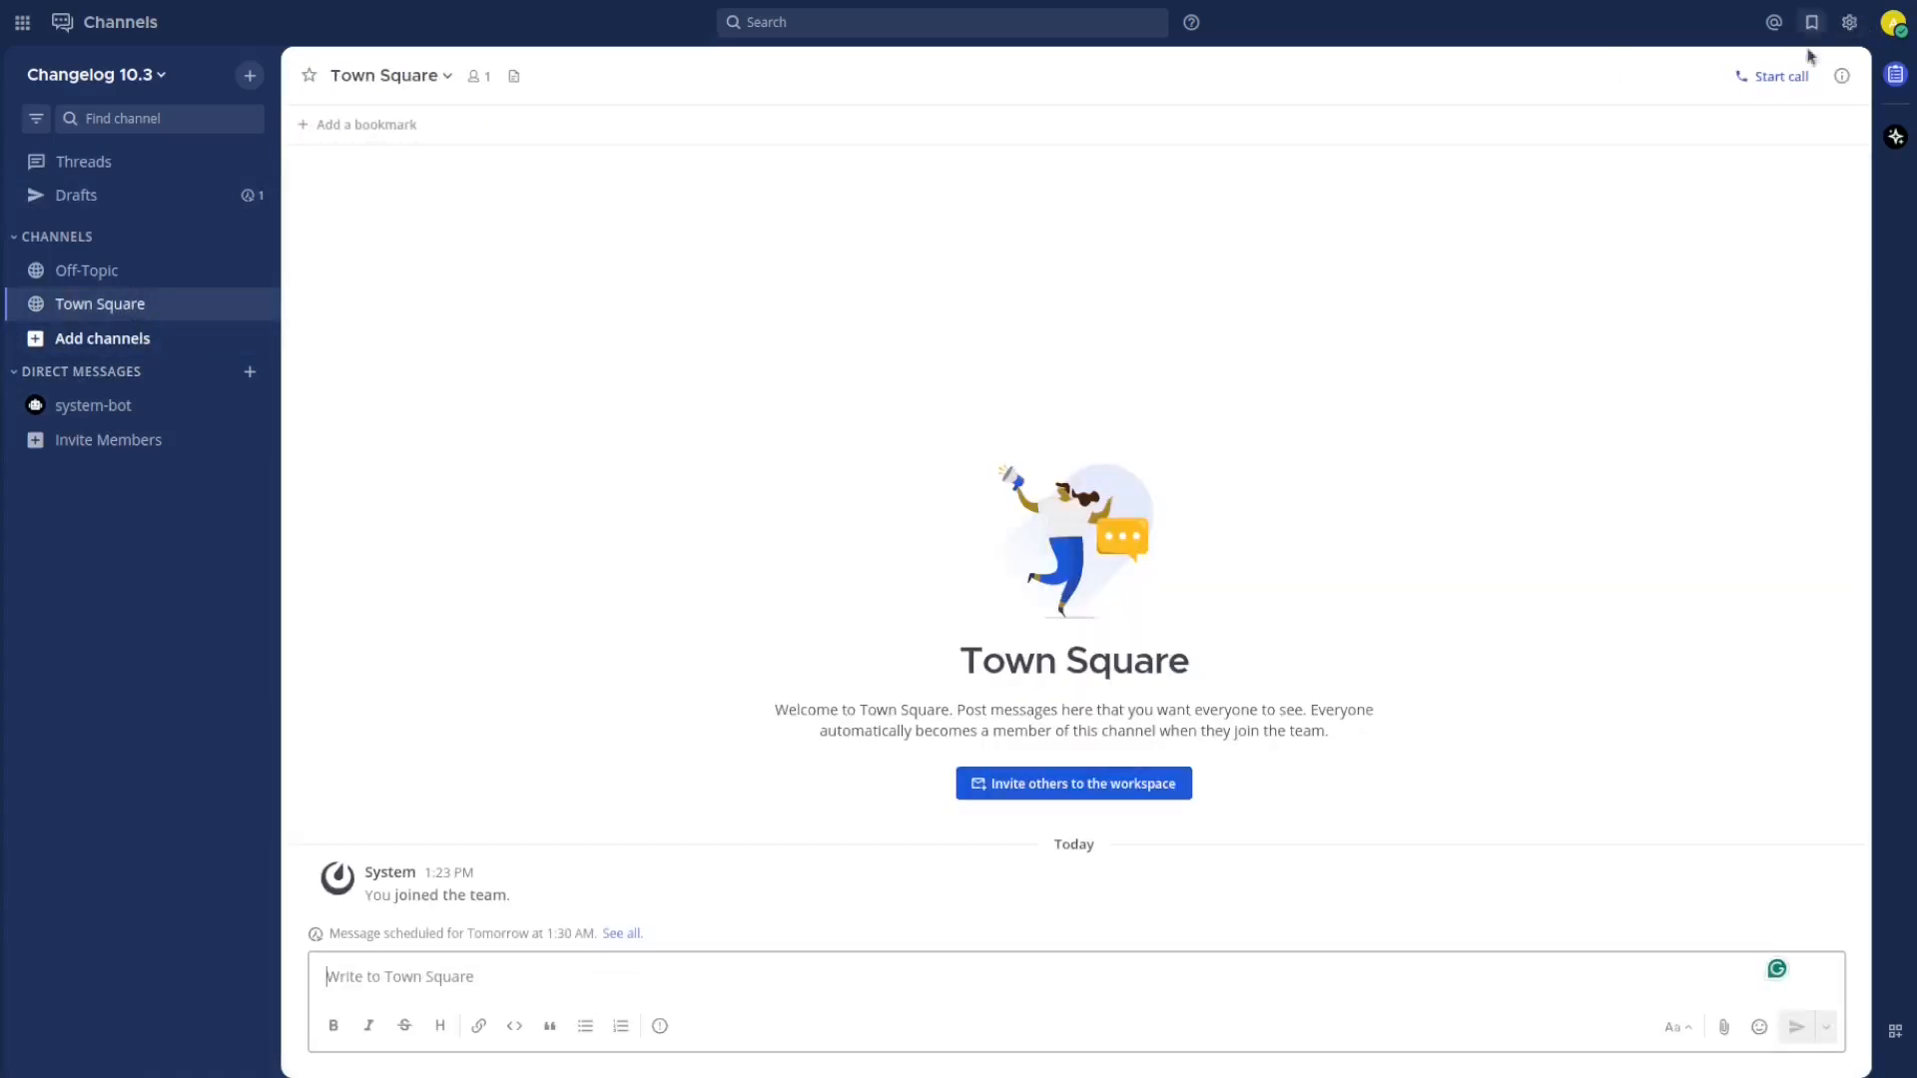
mouse_move(1850, 22)
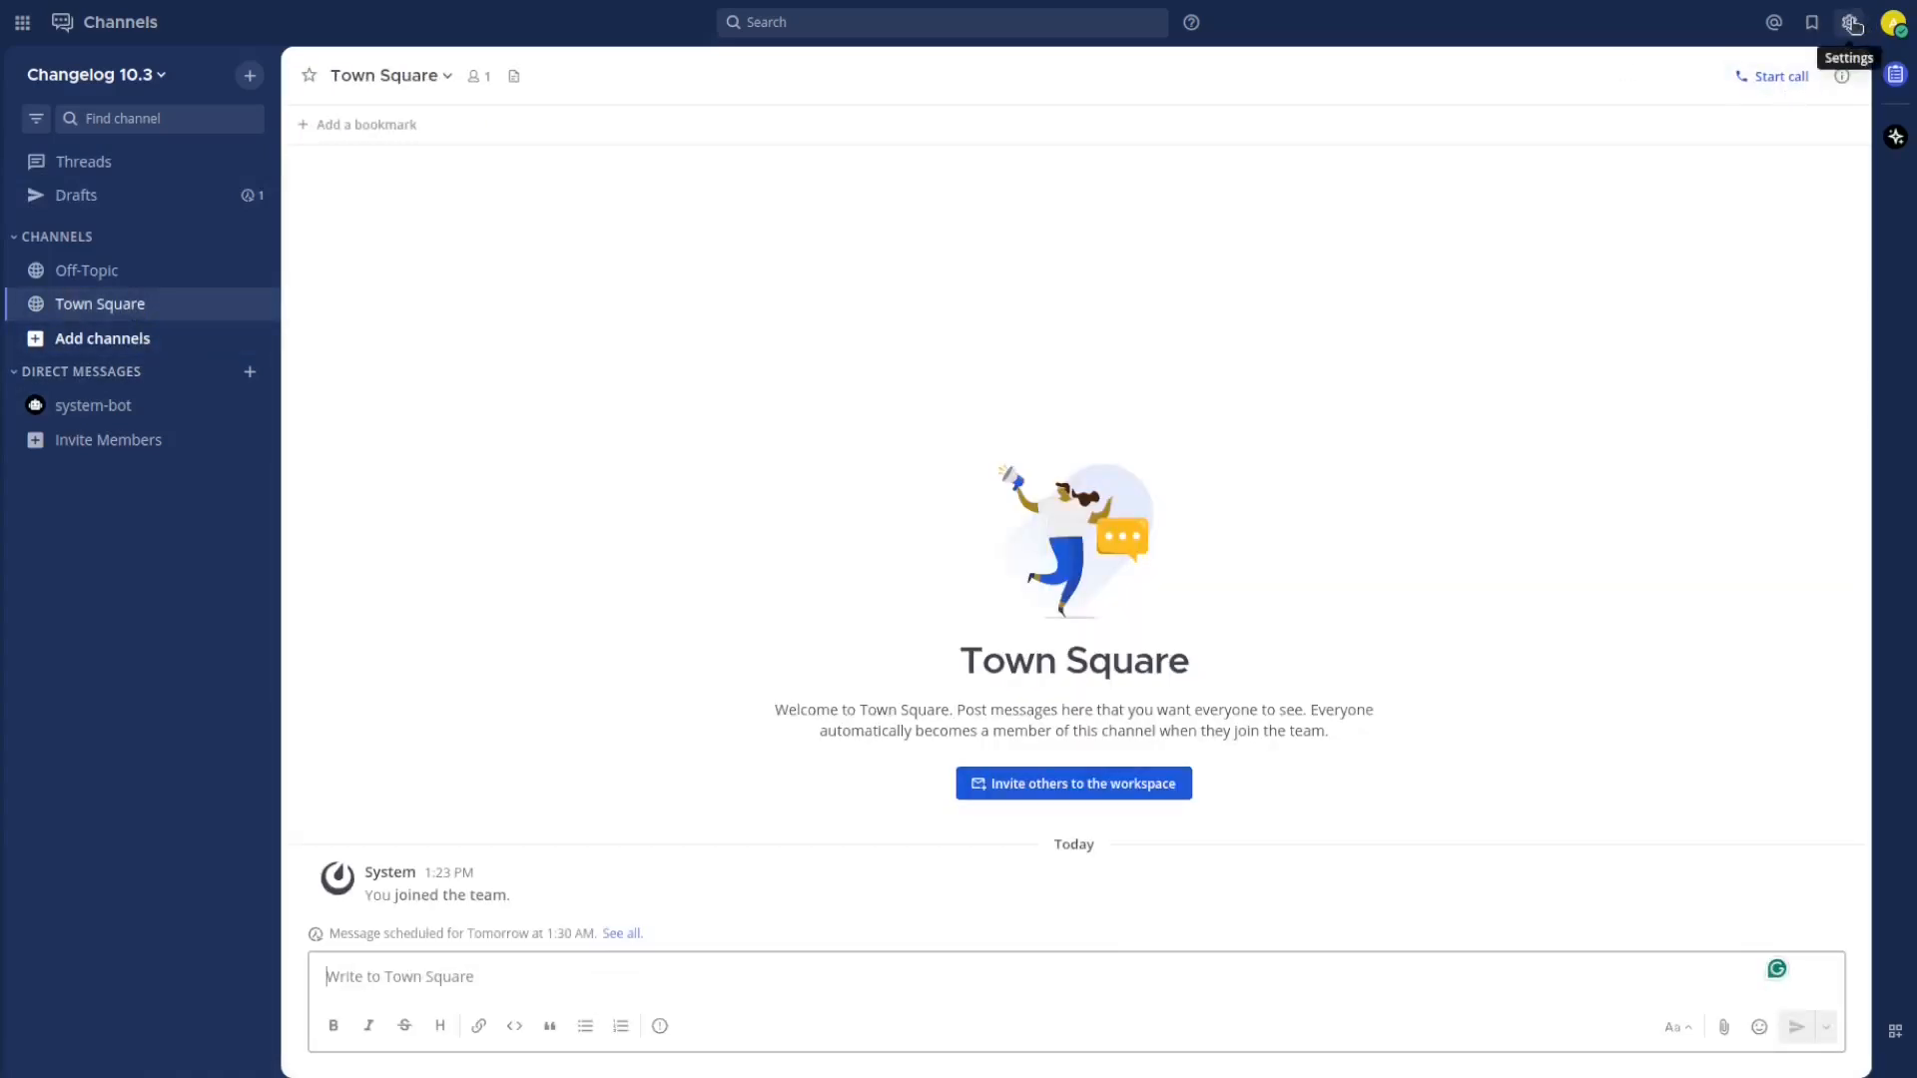
Send a test notification from Settings, then close Settings
click(1850, 22)
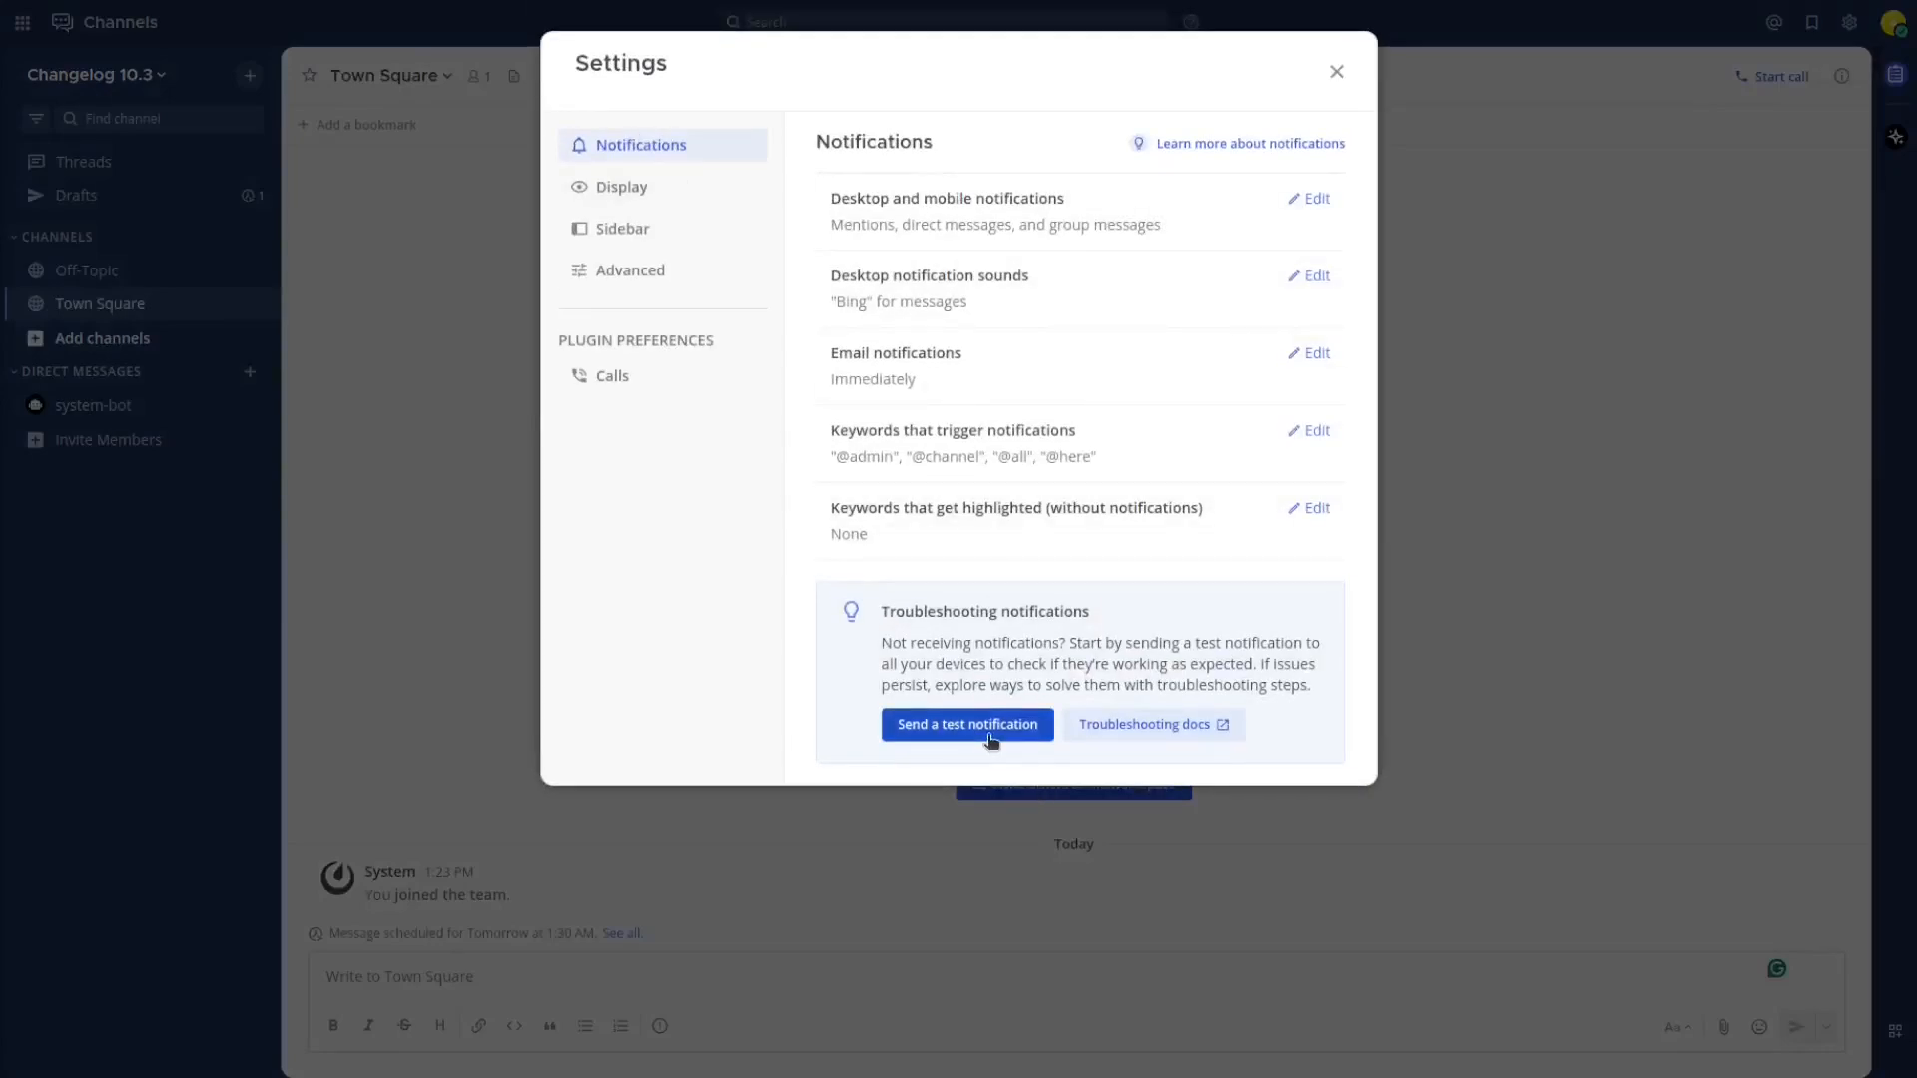
click(965, 724)
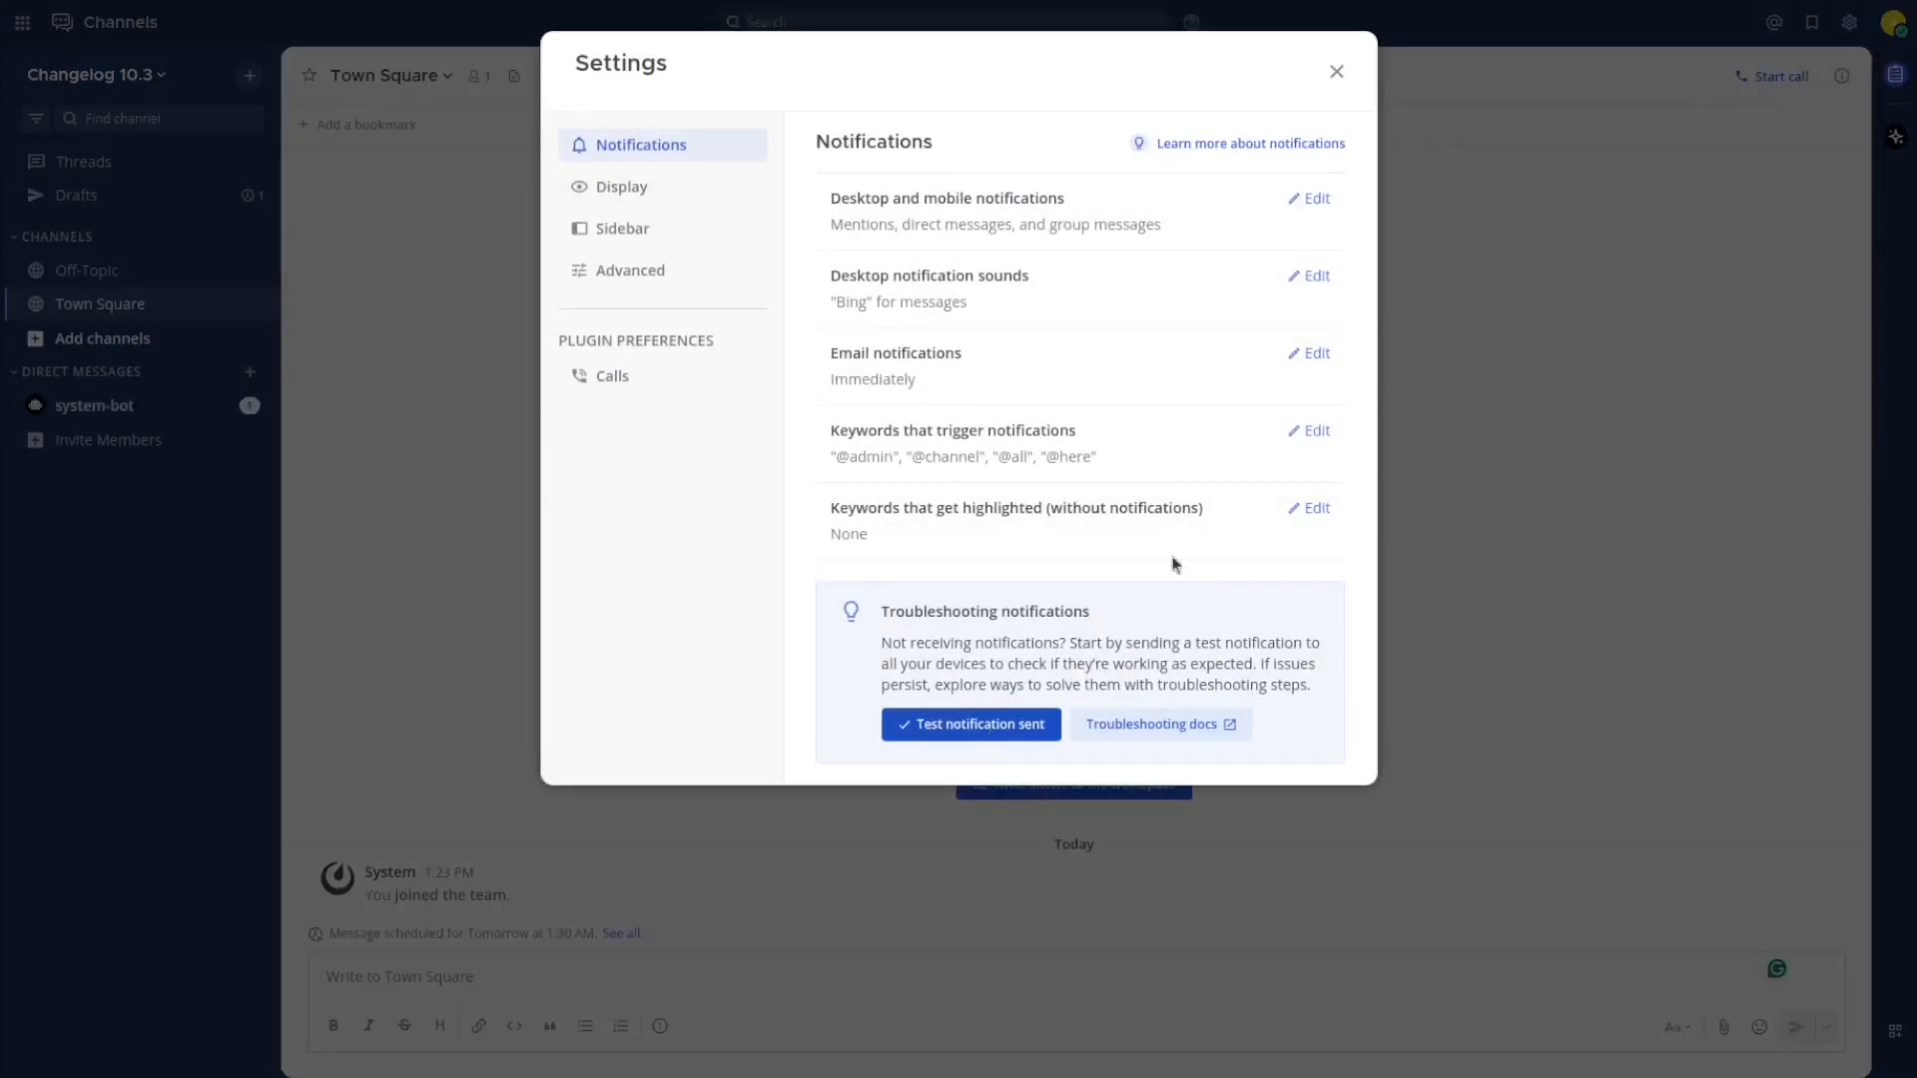
click(1336, 71)
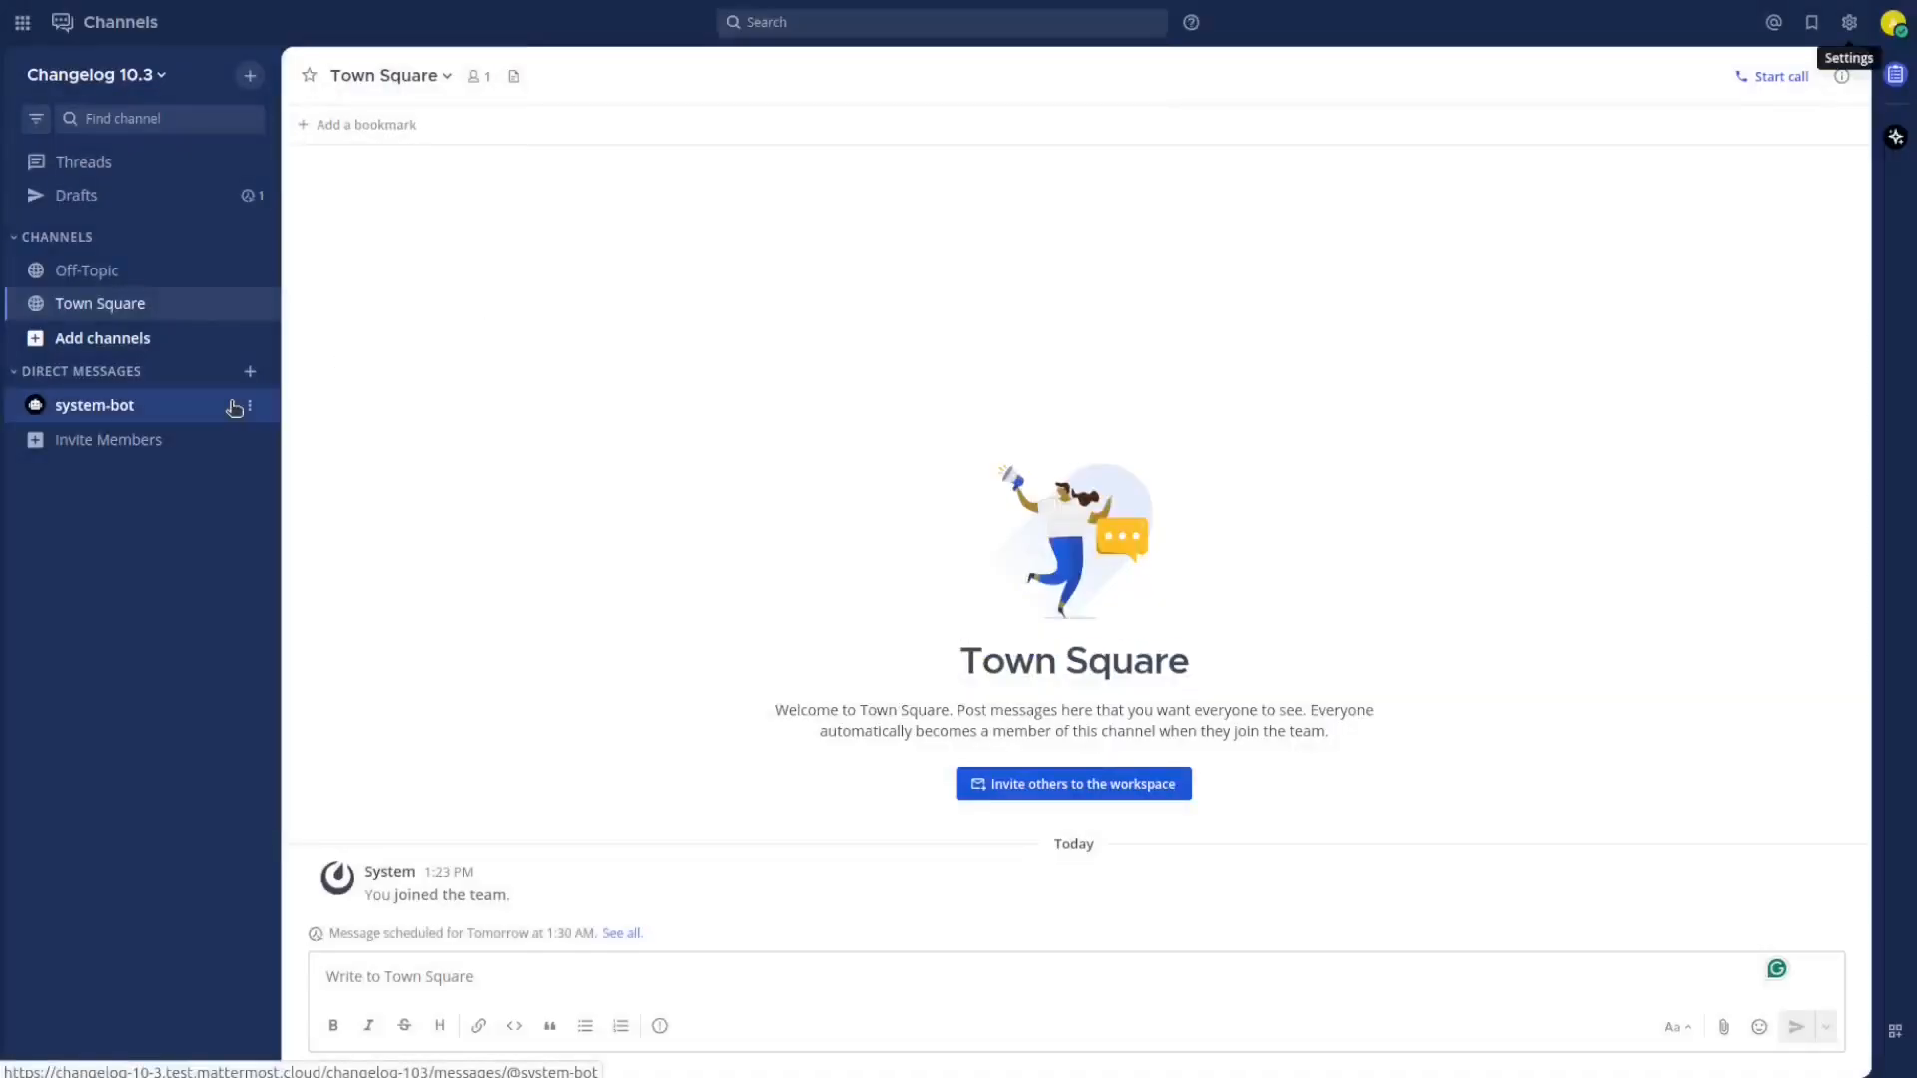
Check system-bot's test message in its DM, then return to Town Square
click(94, 404)
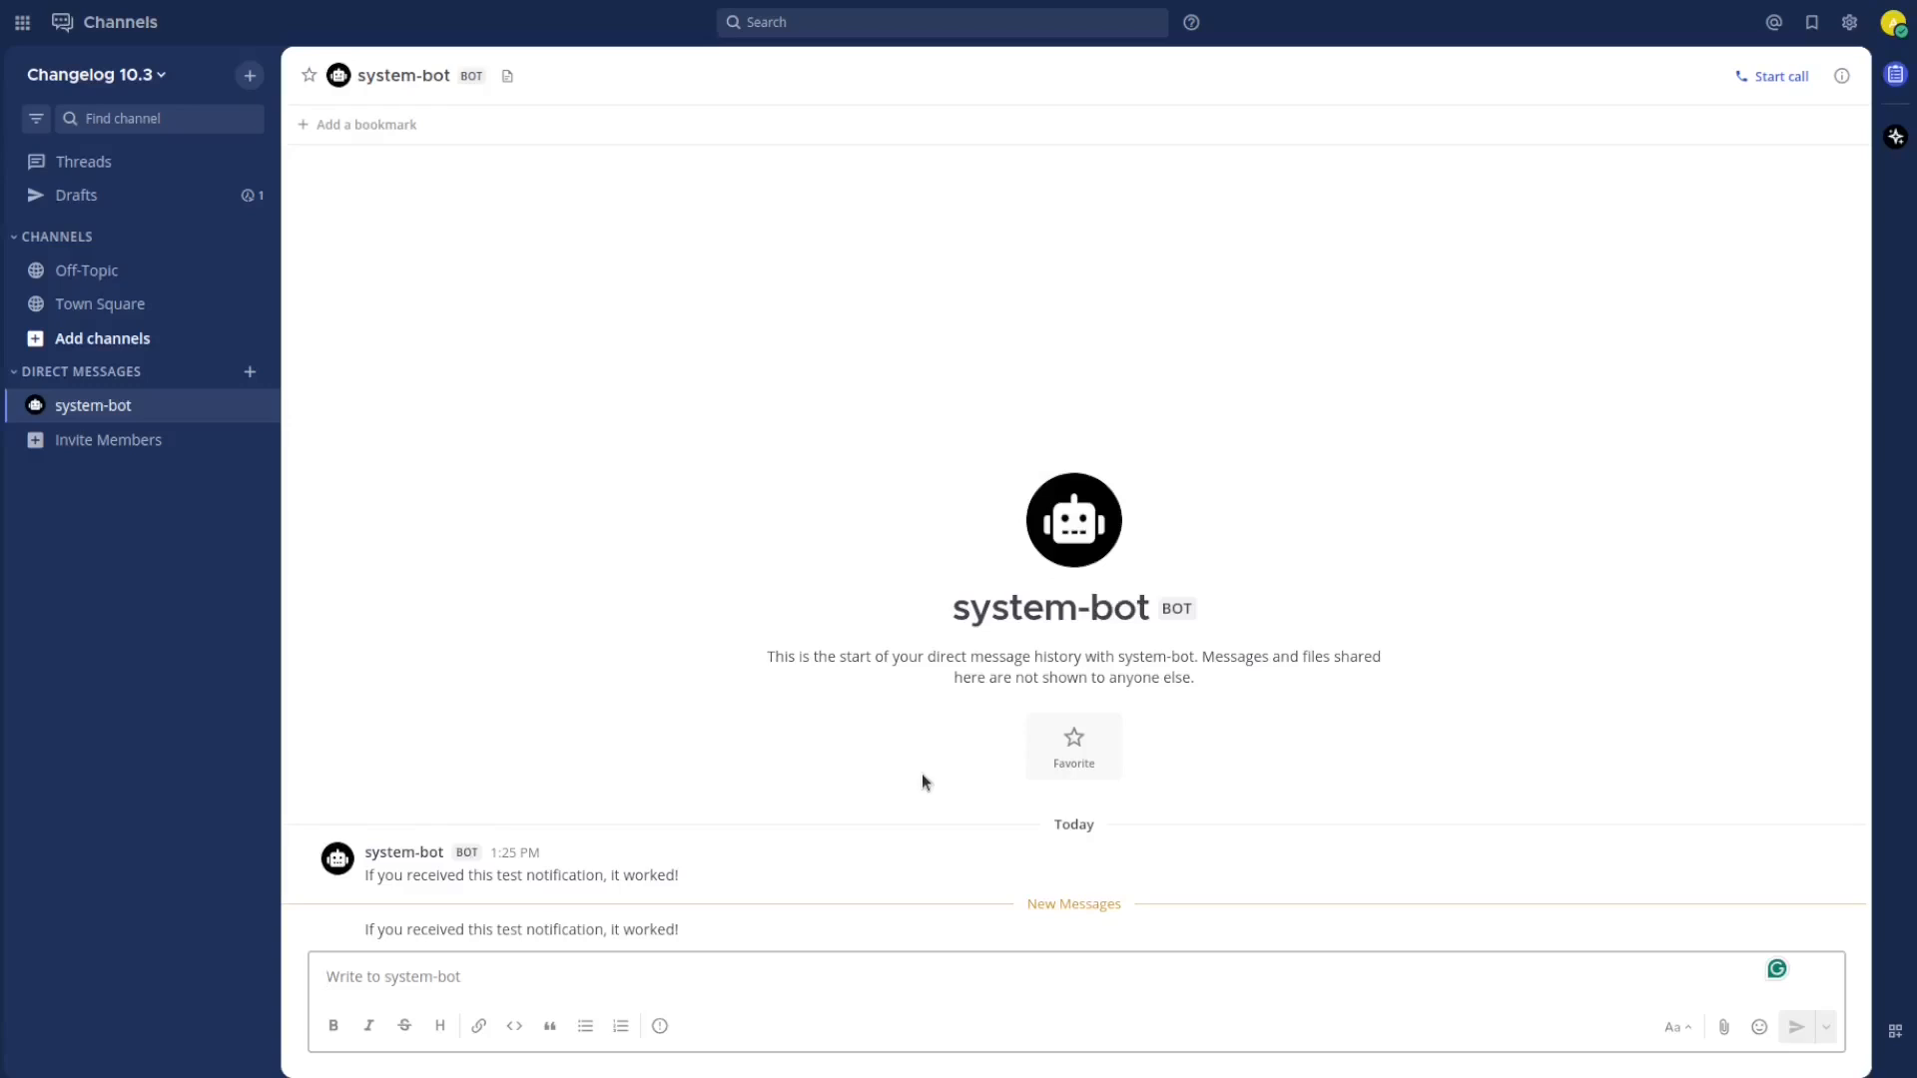
click(100, 303)
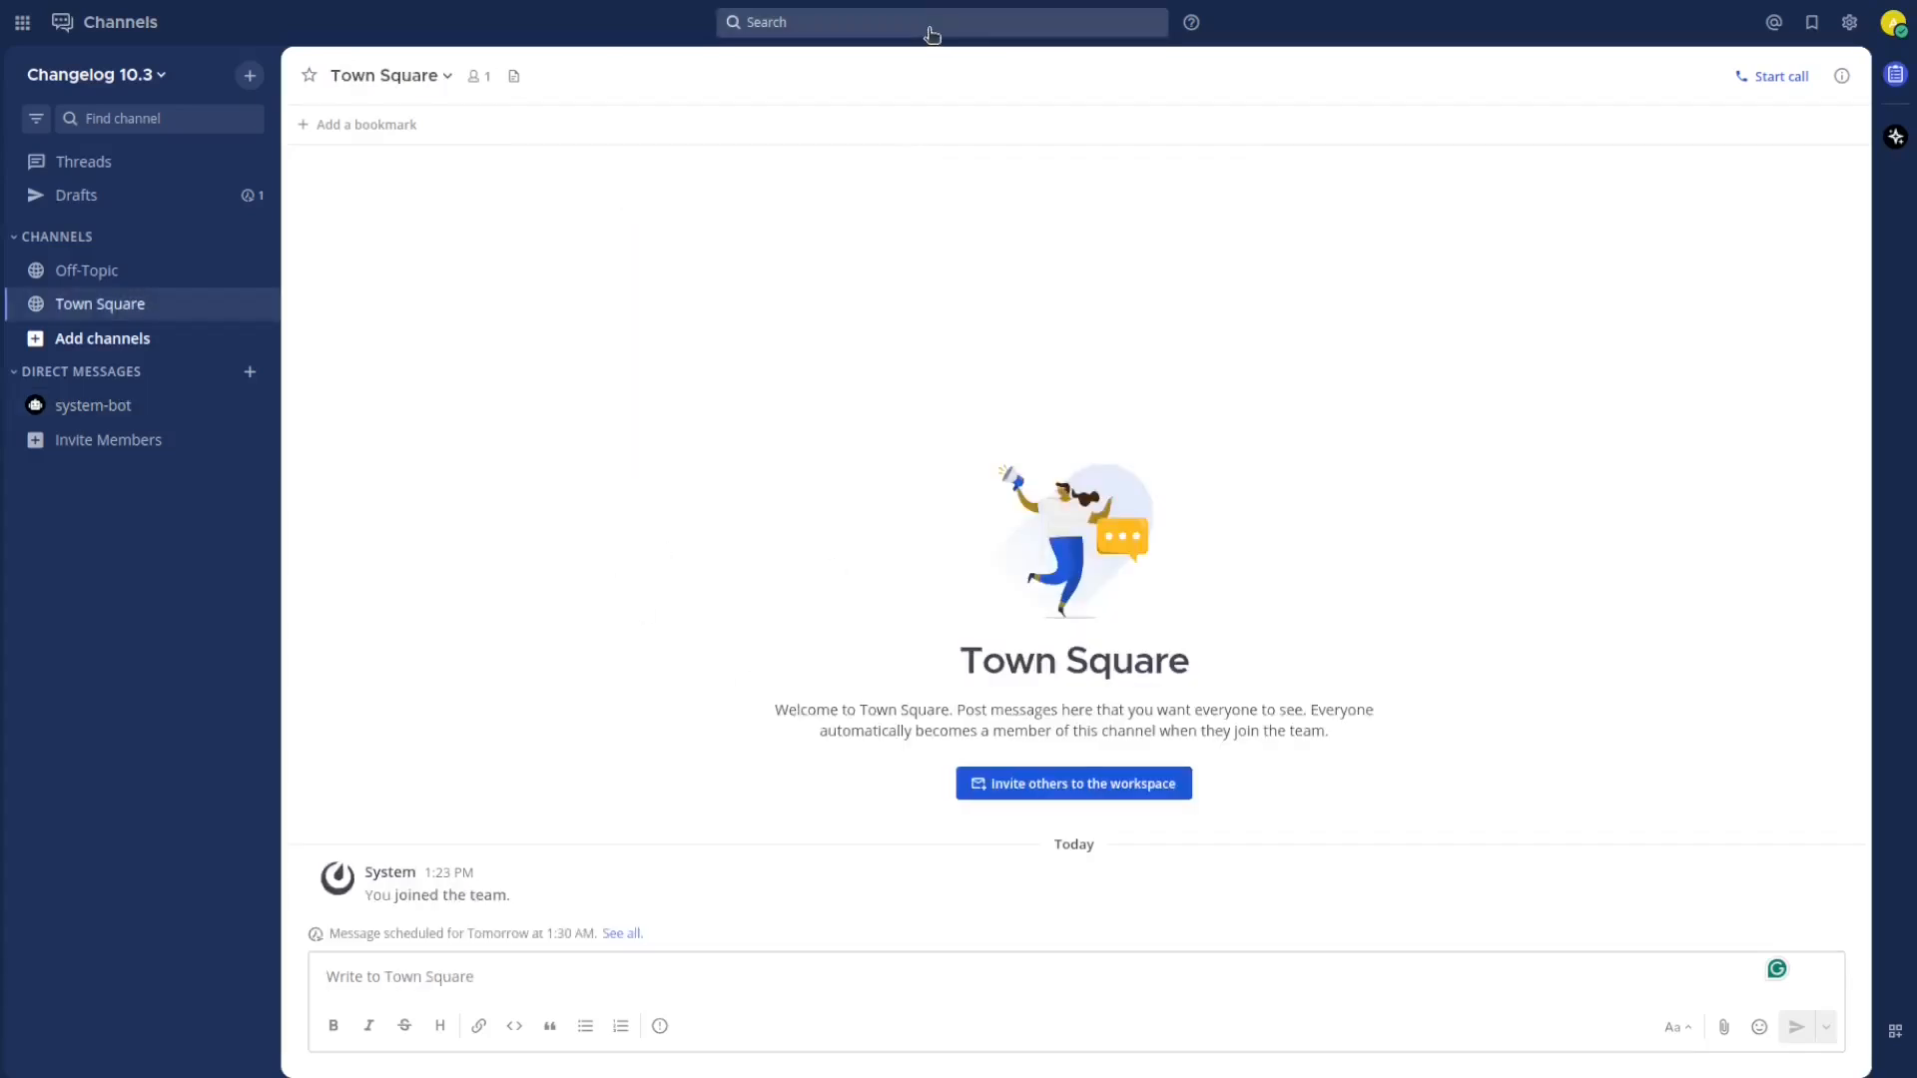
click(942, 22)
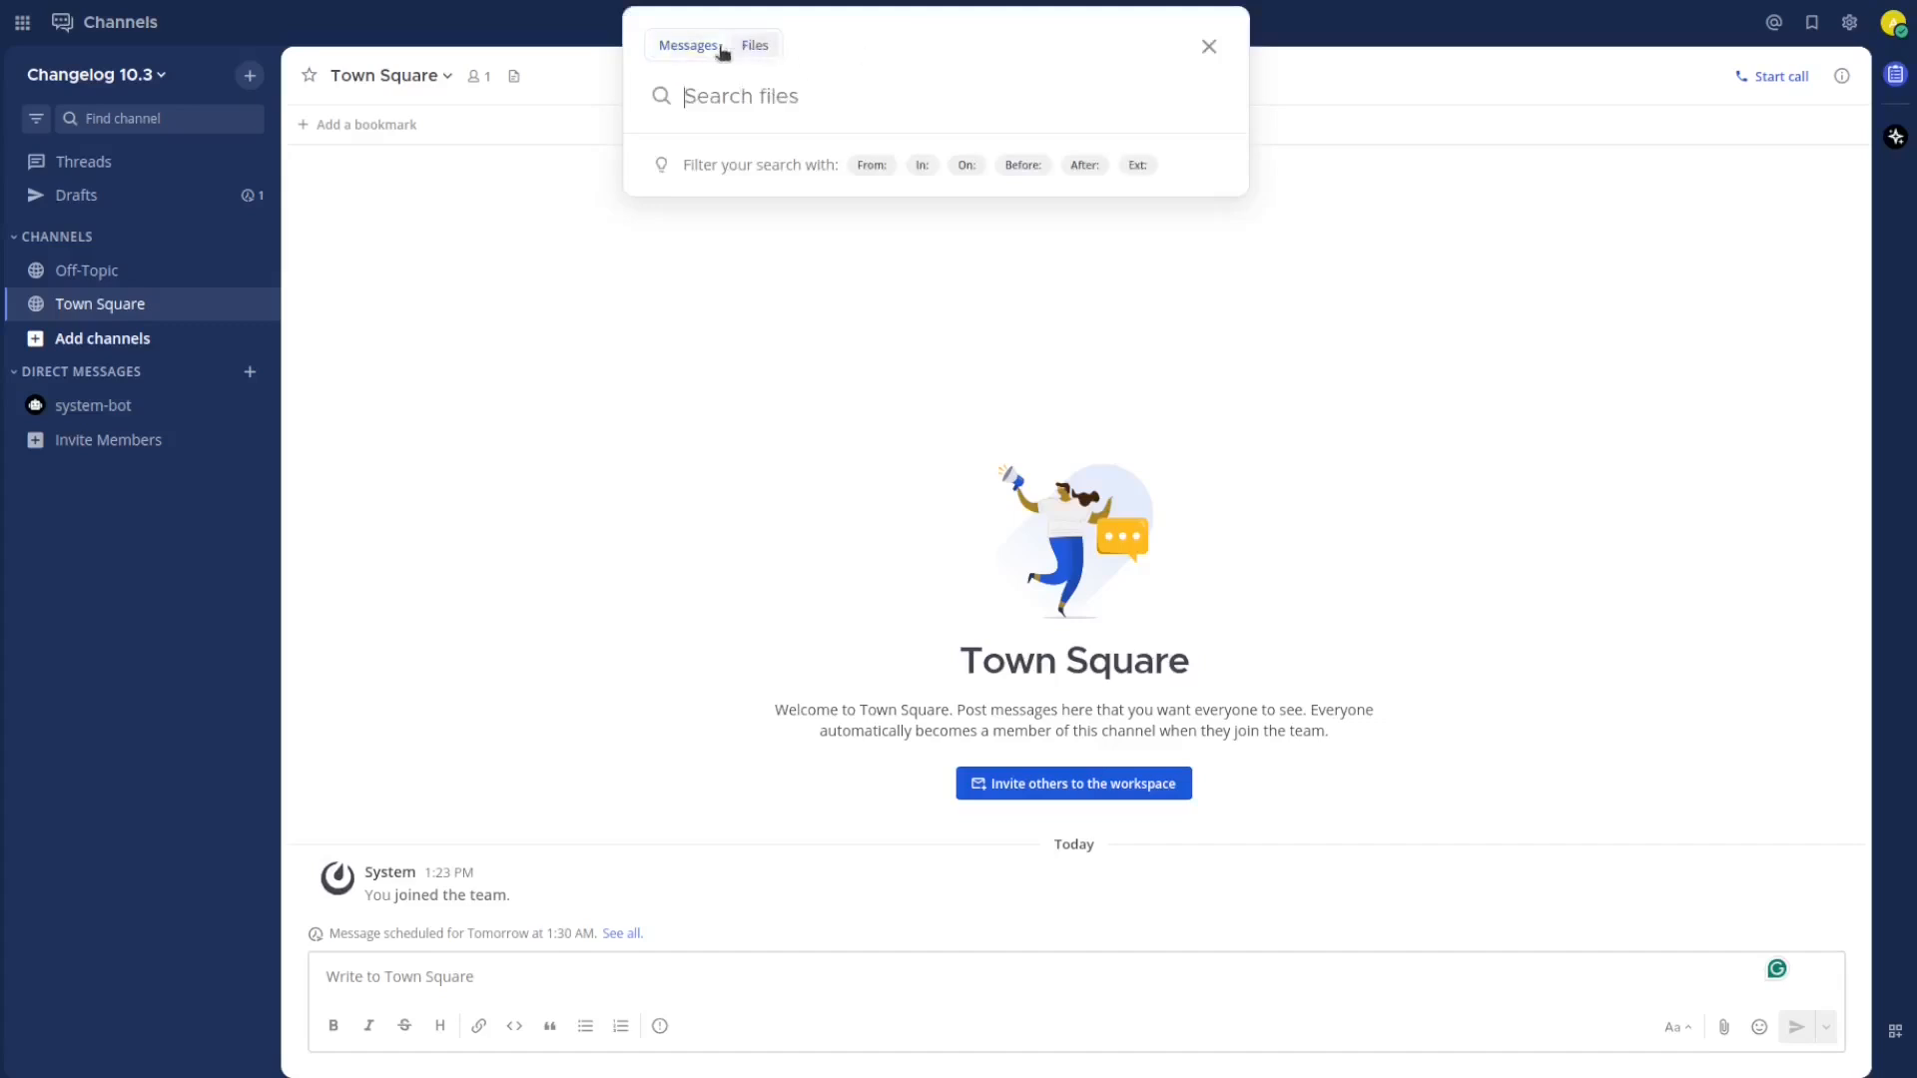
click(687, 45)
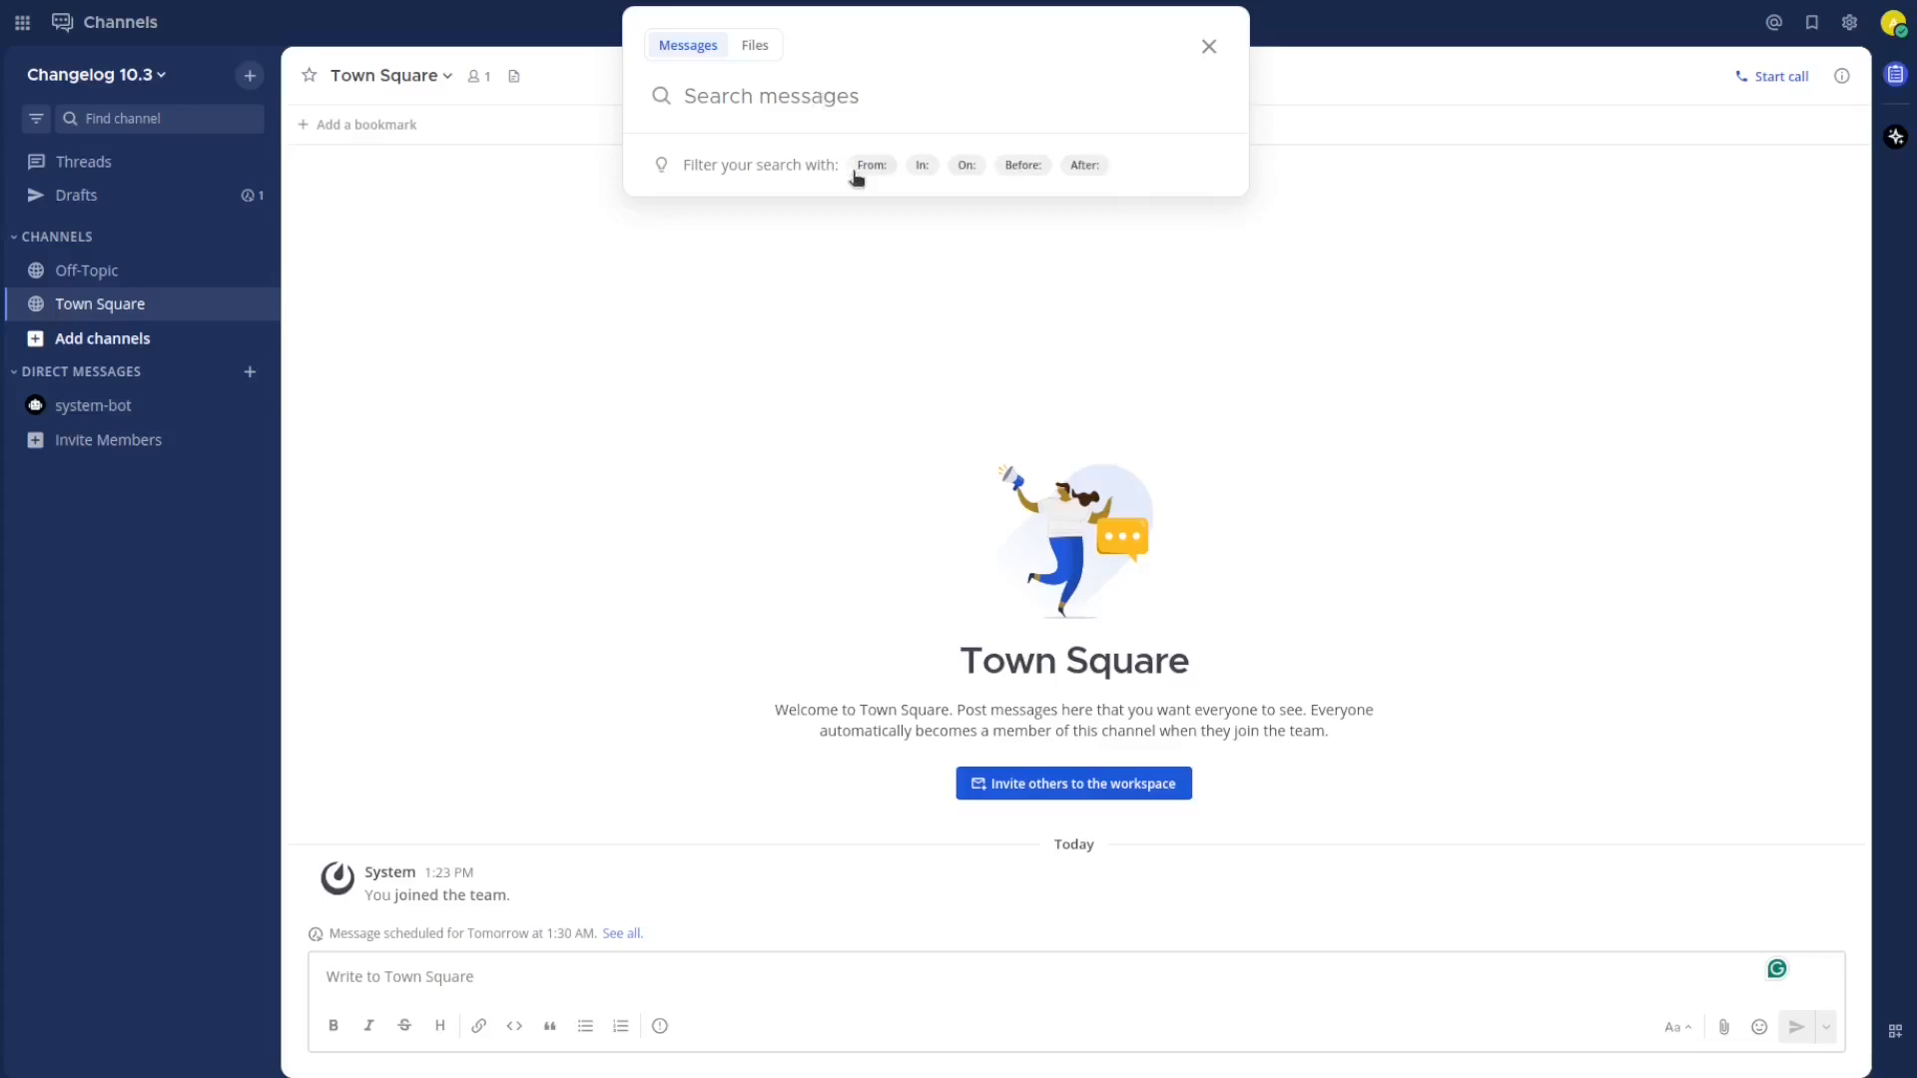
click(871, 165)
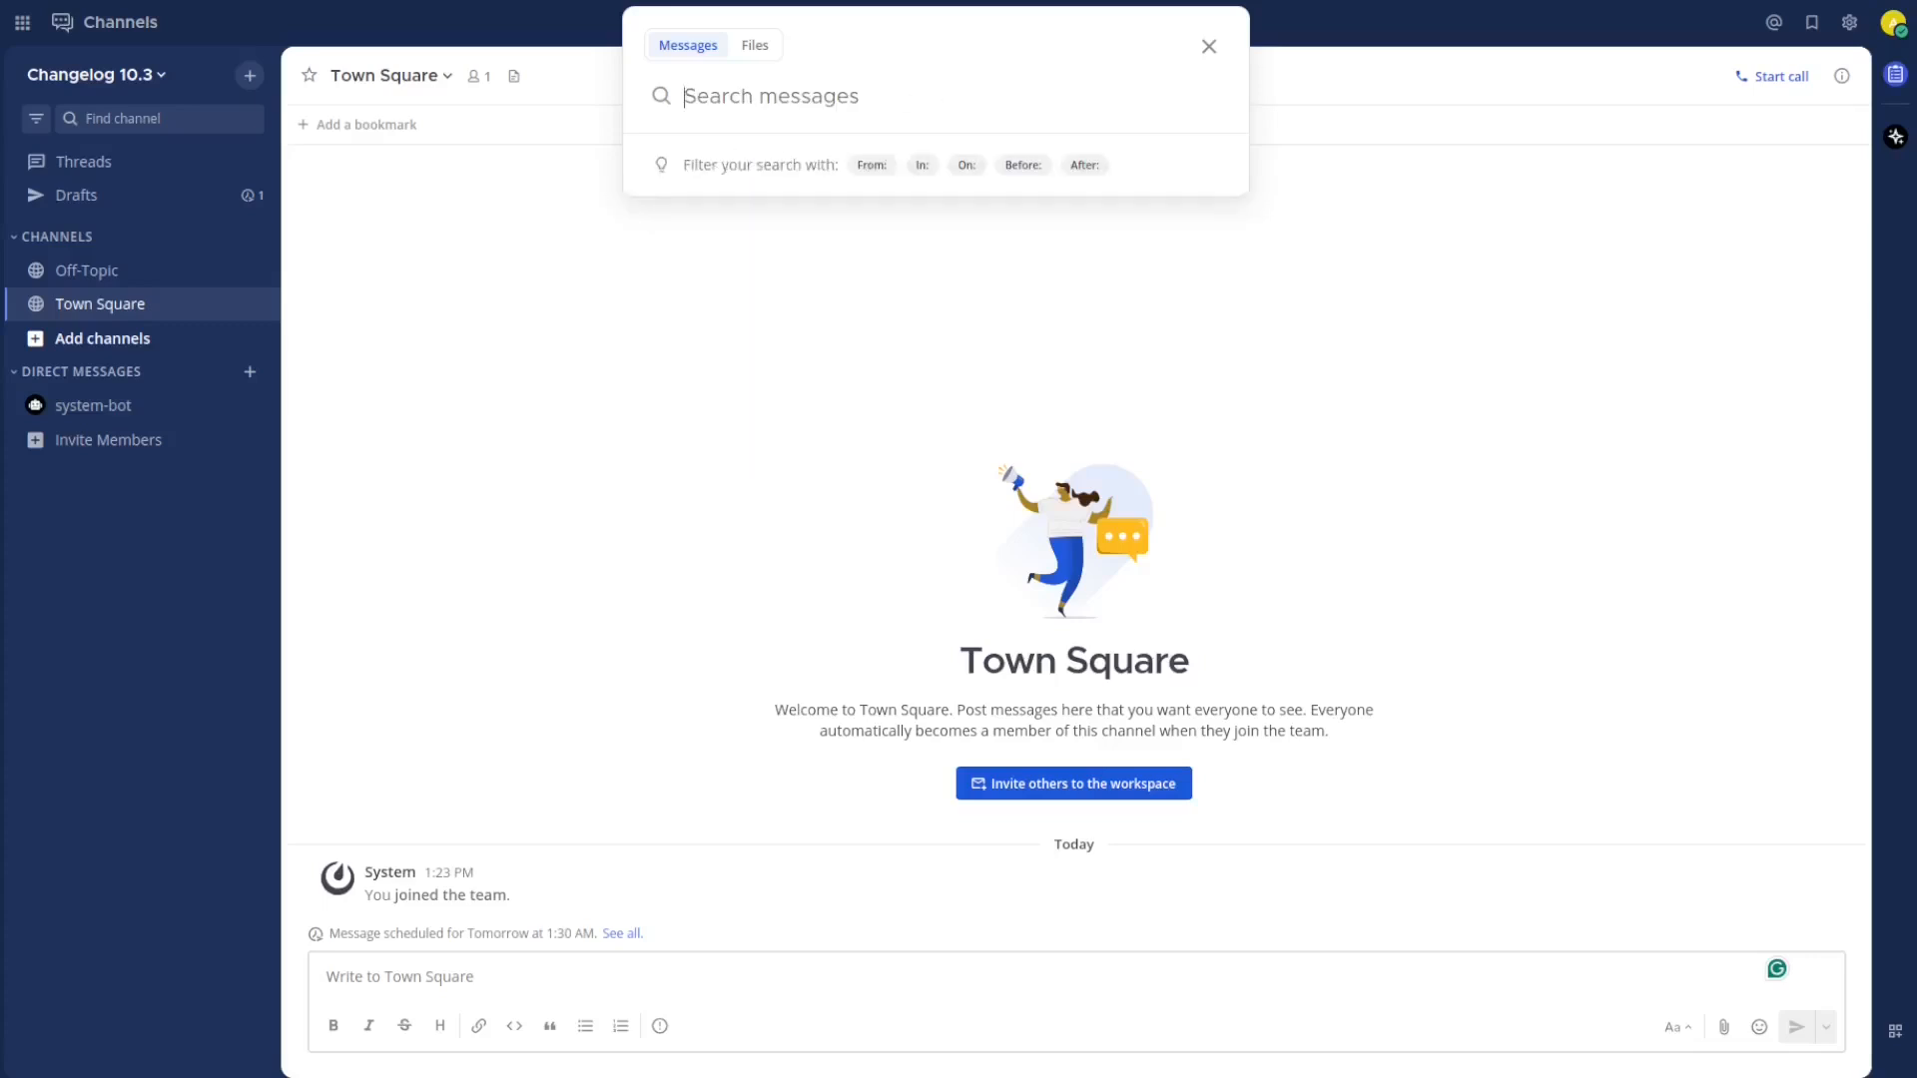
click(965, 164)
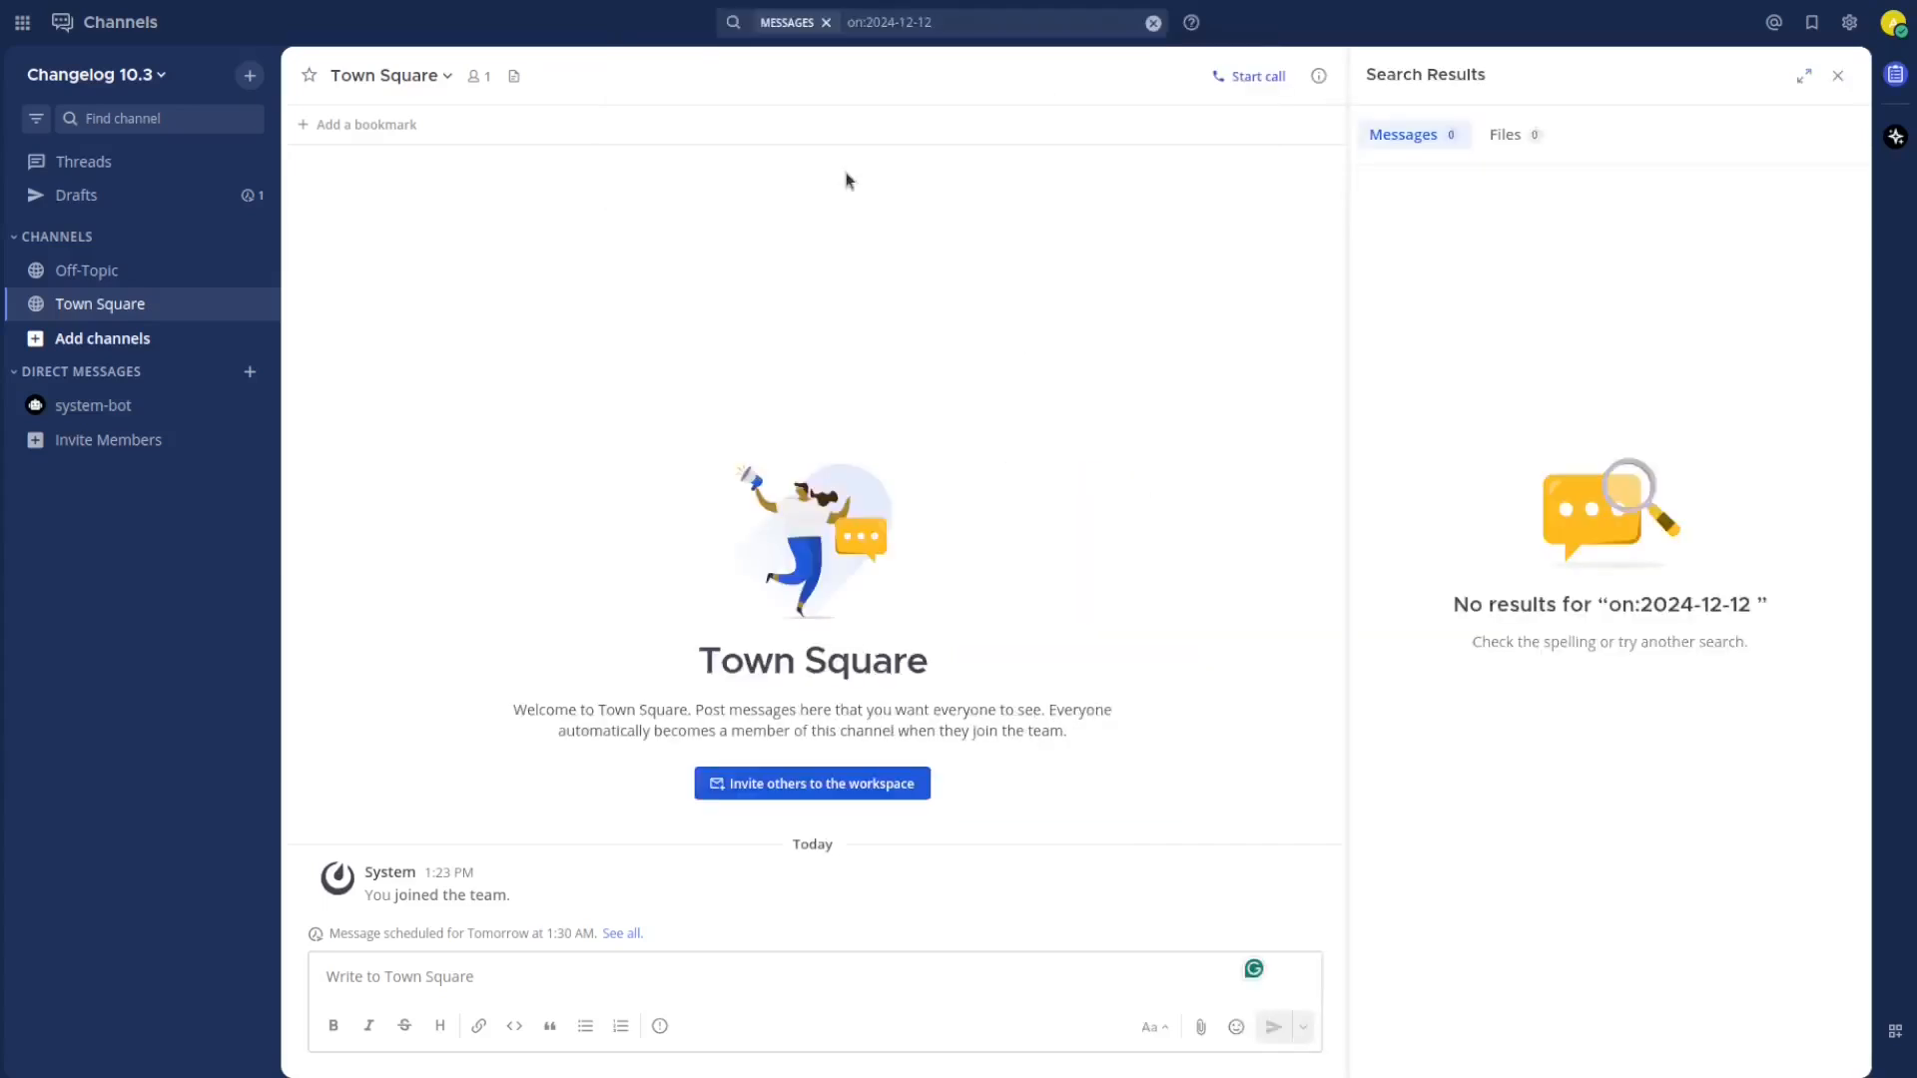
click(1836, 75)
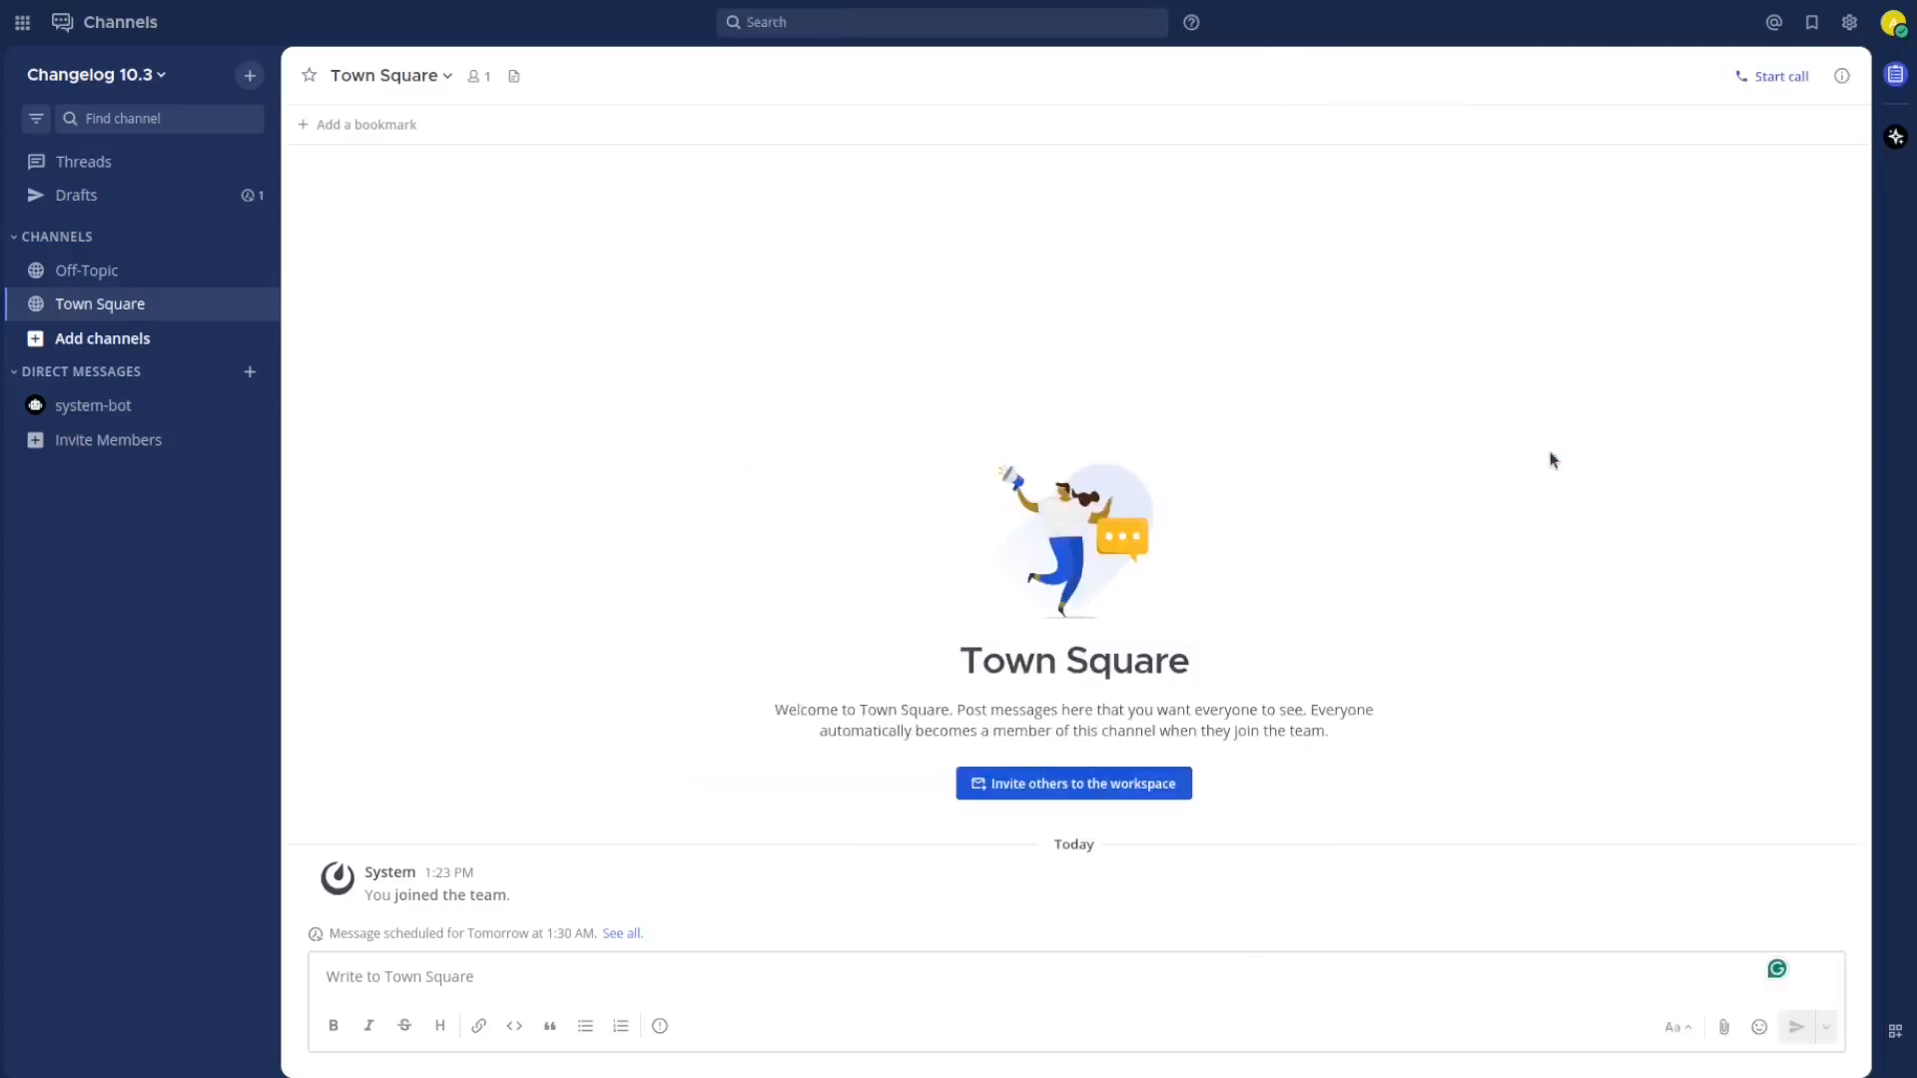